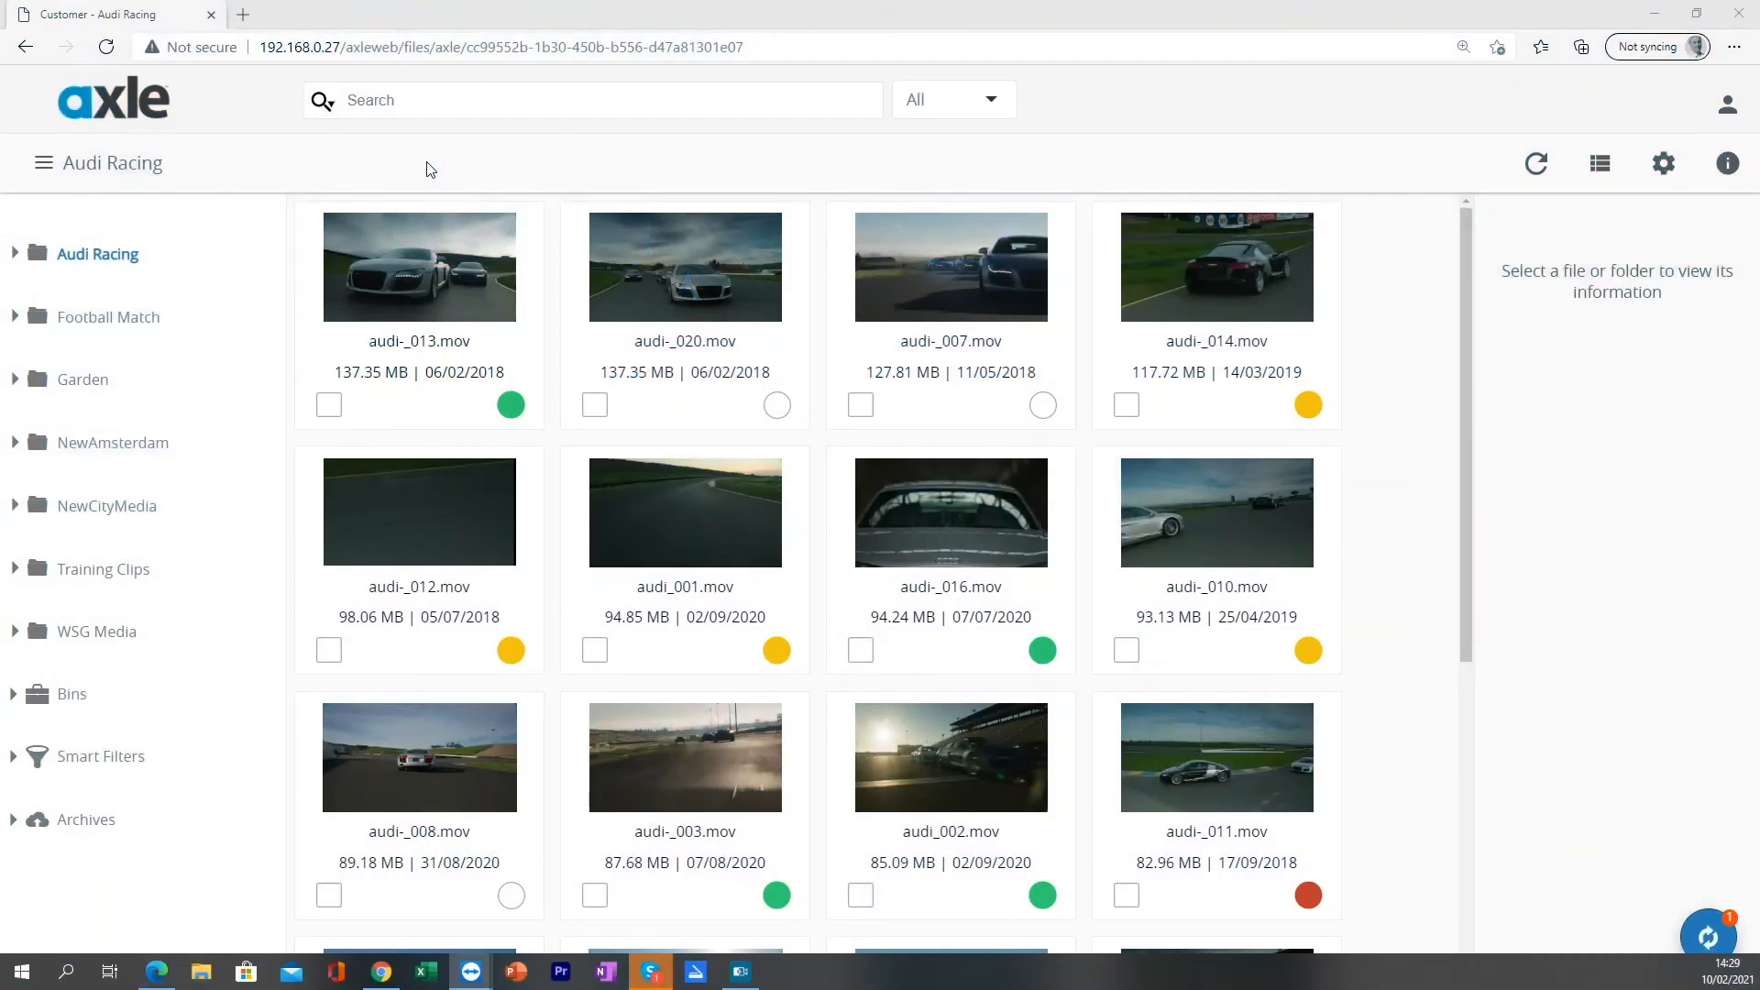
{"action": "mouse_move", "coordinate": [334, 153]}
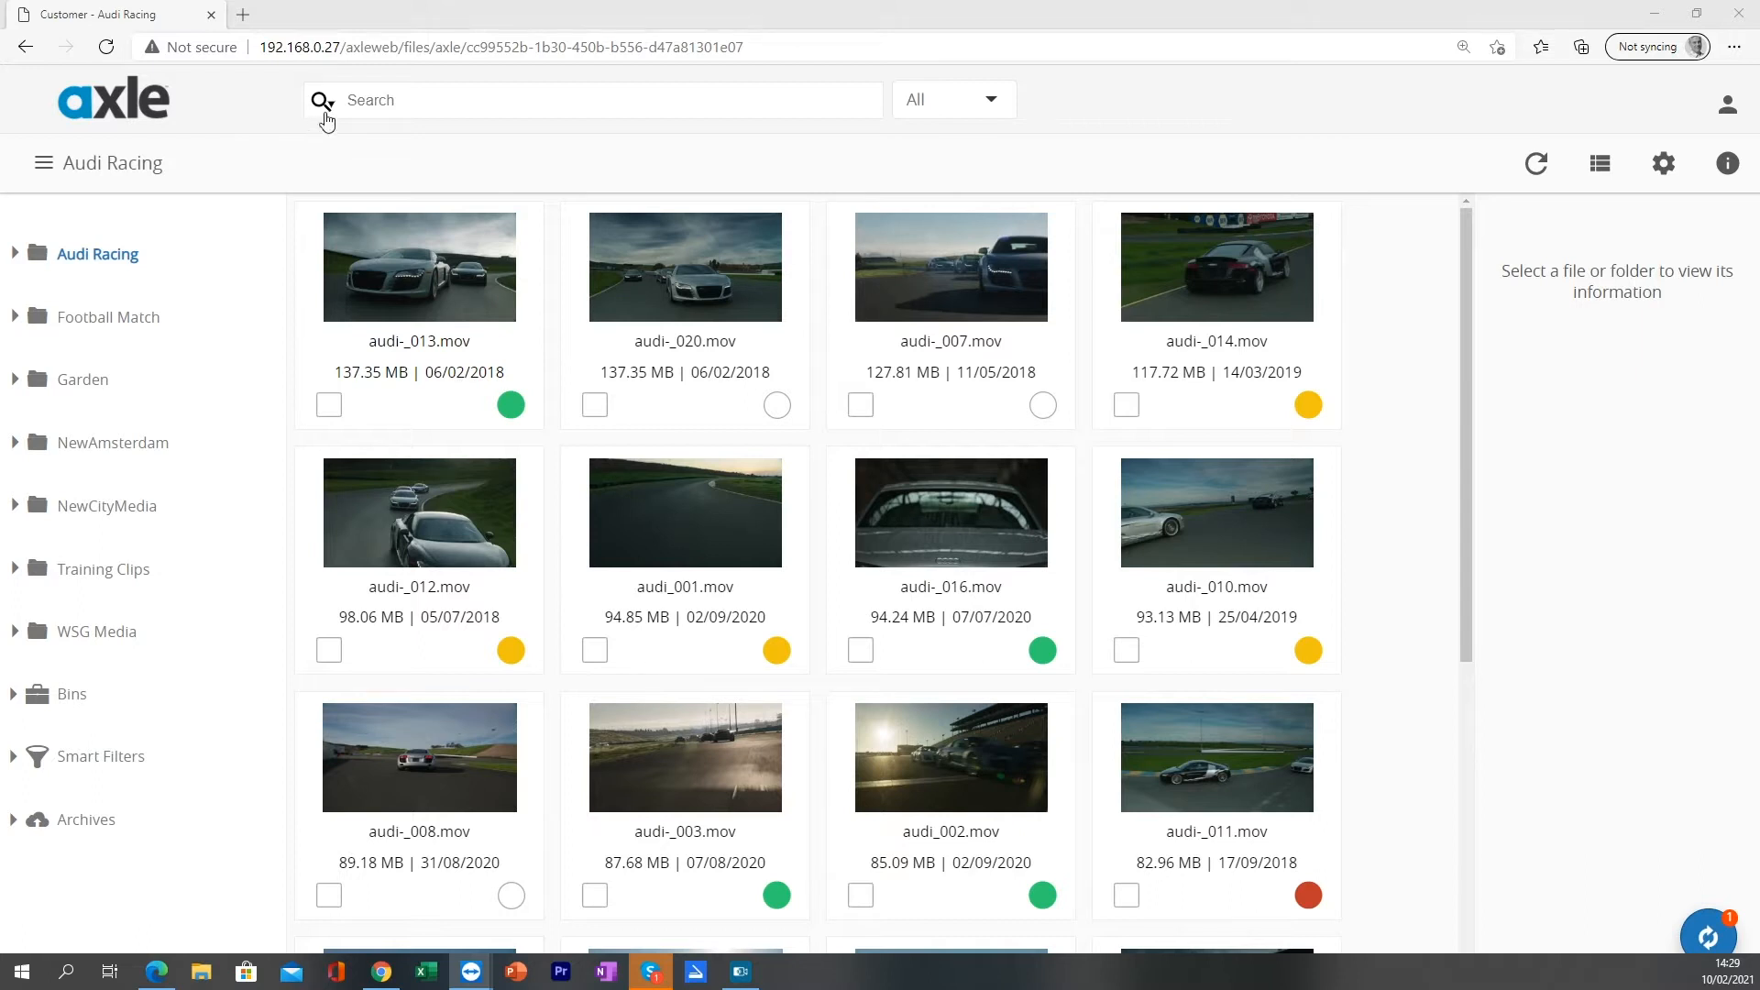
Step: Open advanced search options, restrict to the current folder, and browse the field list
{"action": "left_click", "coordinate": [321, 100]}
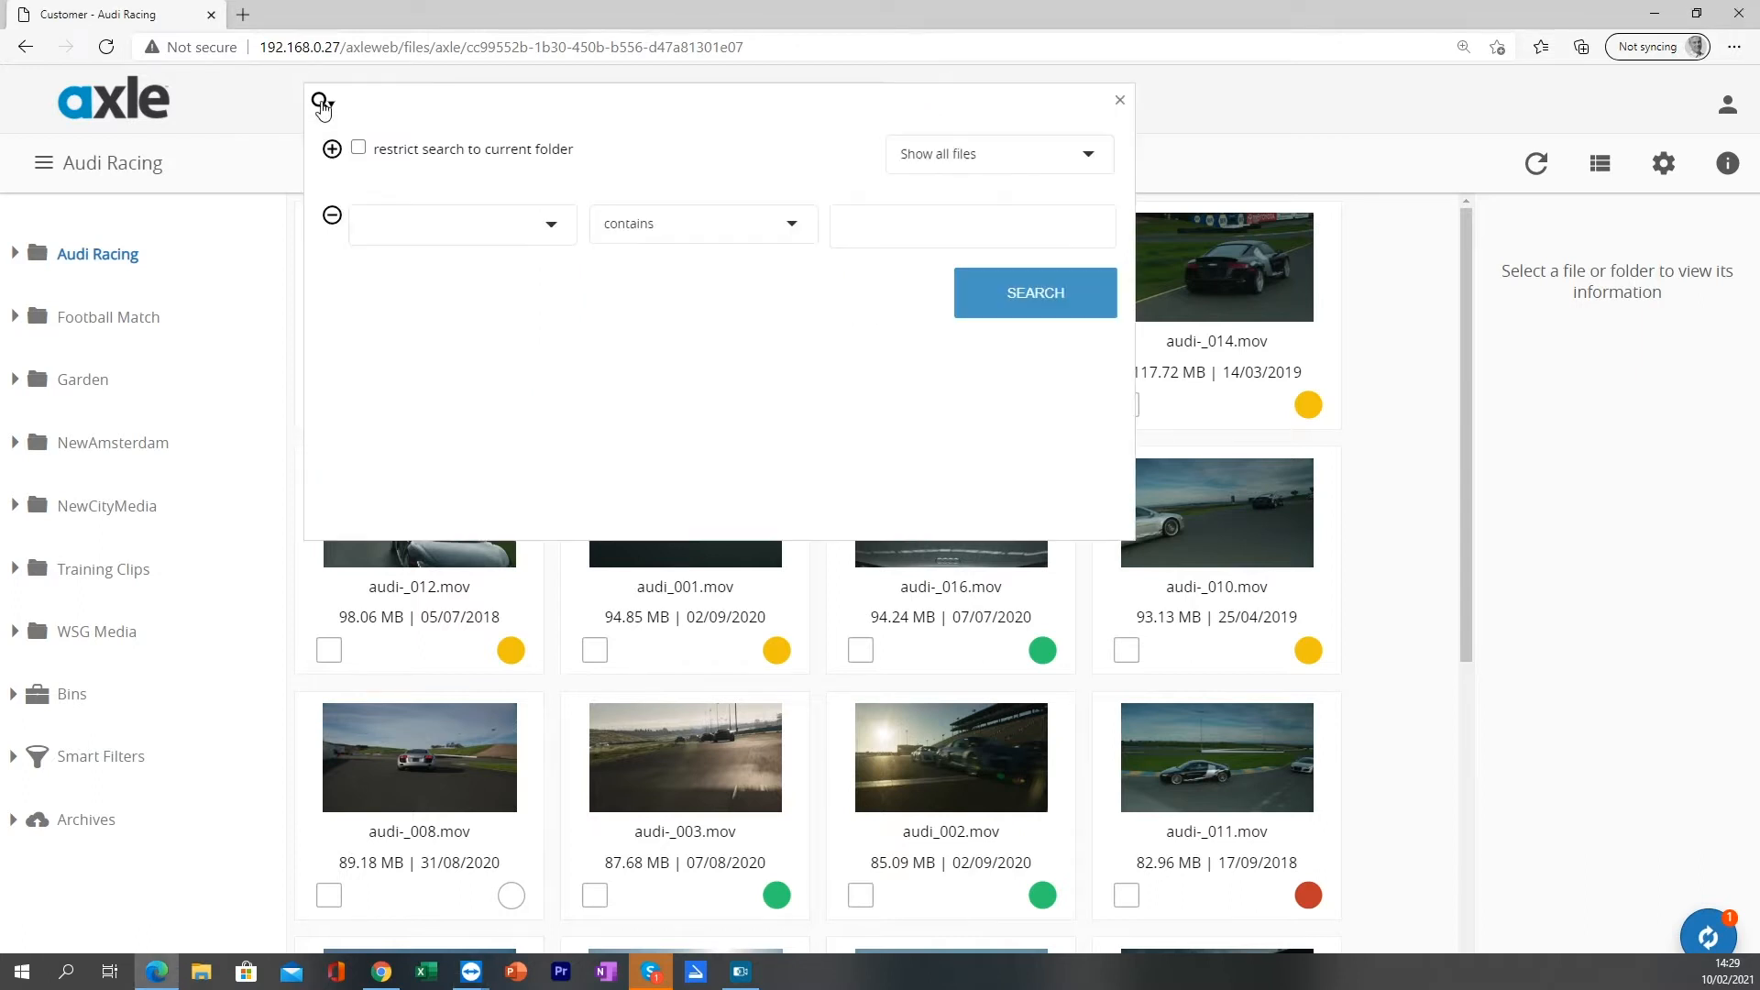
{"action": "mouse_move", "coordinate": [435, 110]}
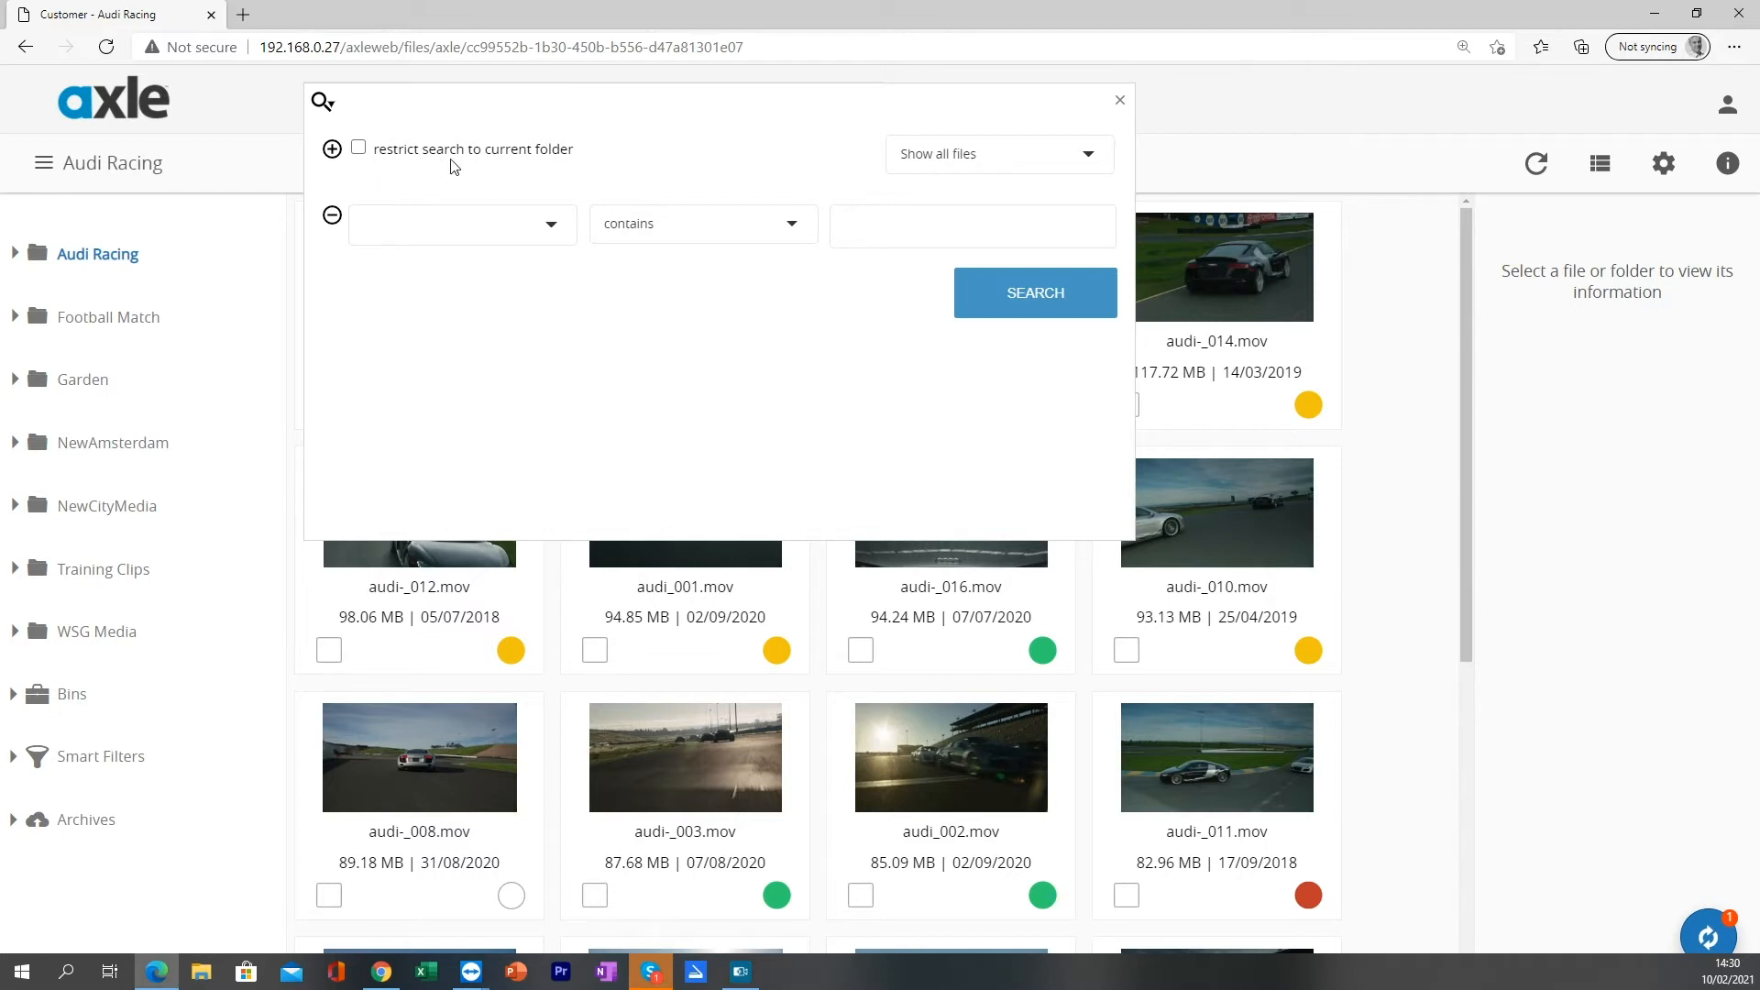
{"action": "left_click", "coordinate": [359, 149]}
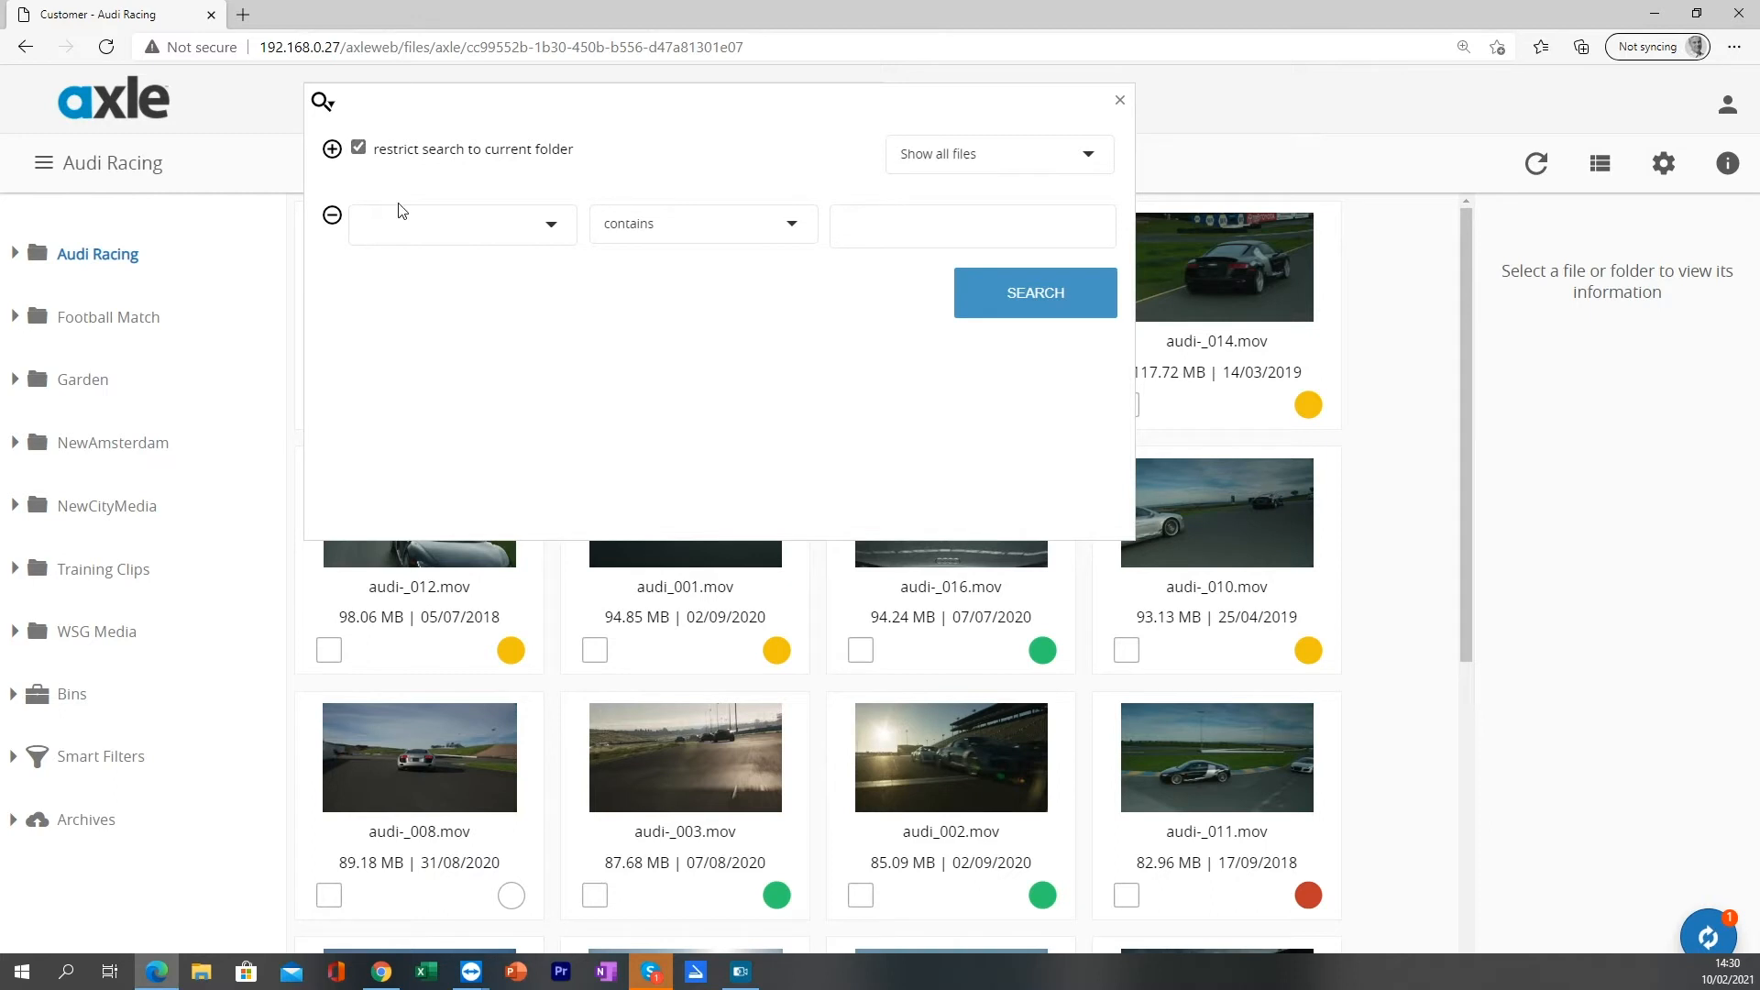
{"action": "left_click", "coordinate": [460, 223]}
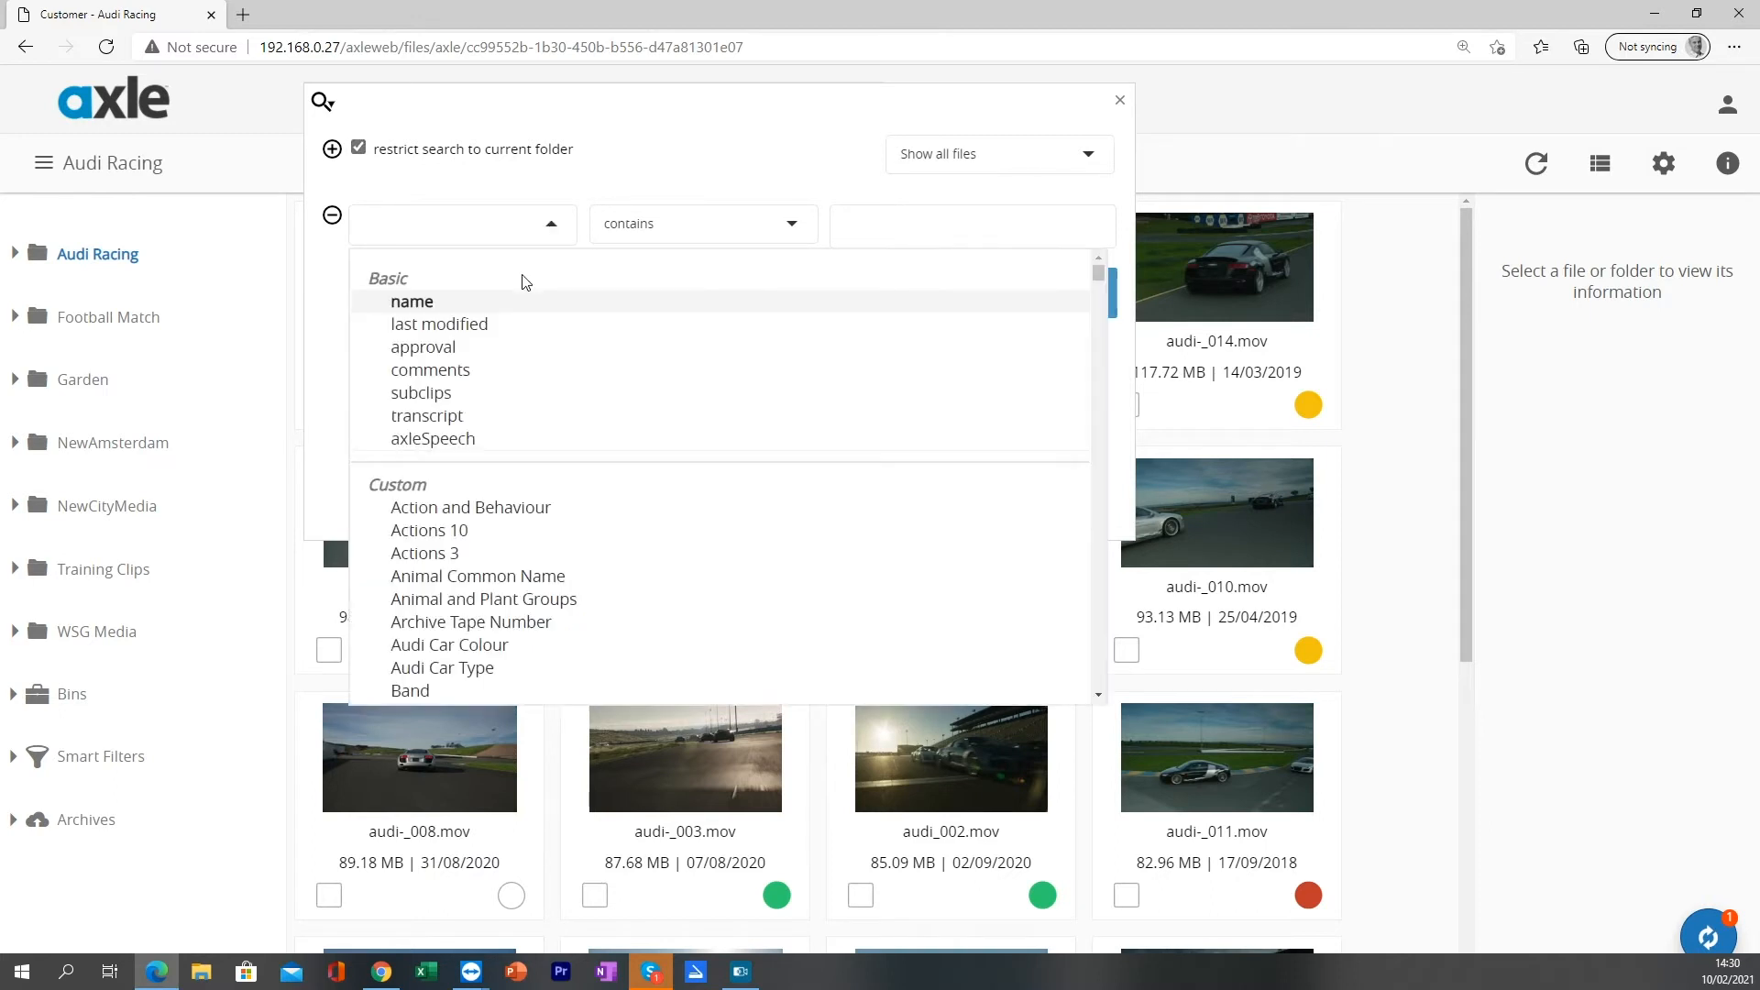
{"action": "scroll", "scroll_direction": "down", "scroll_amount": 3}
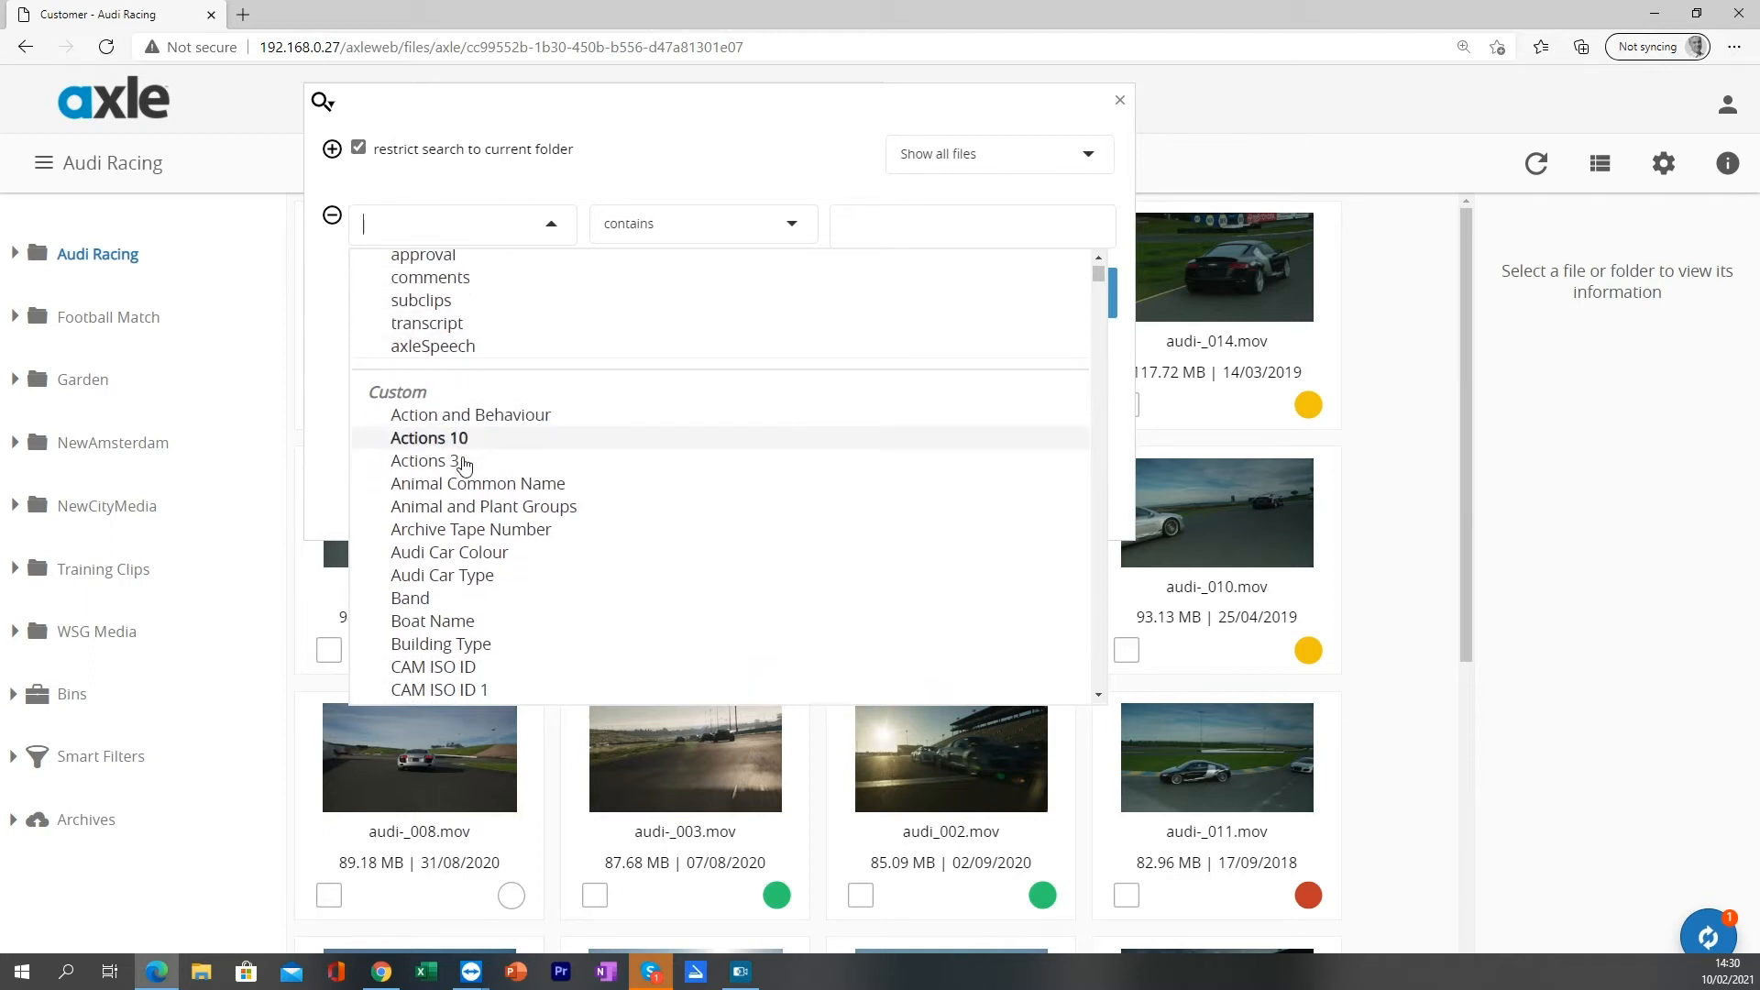
{"action": "scroll", "scroll_direction": "down", "scroll_amount": 3}
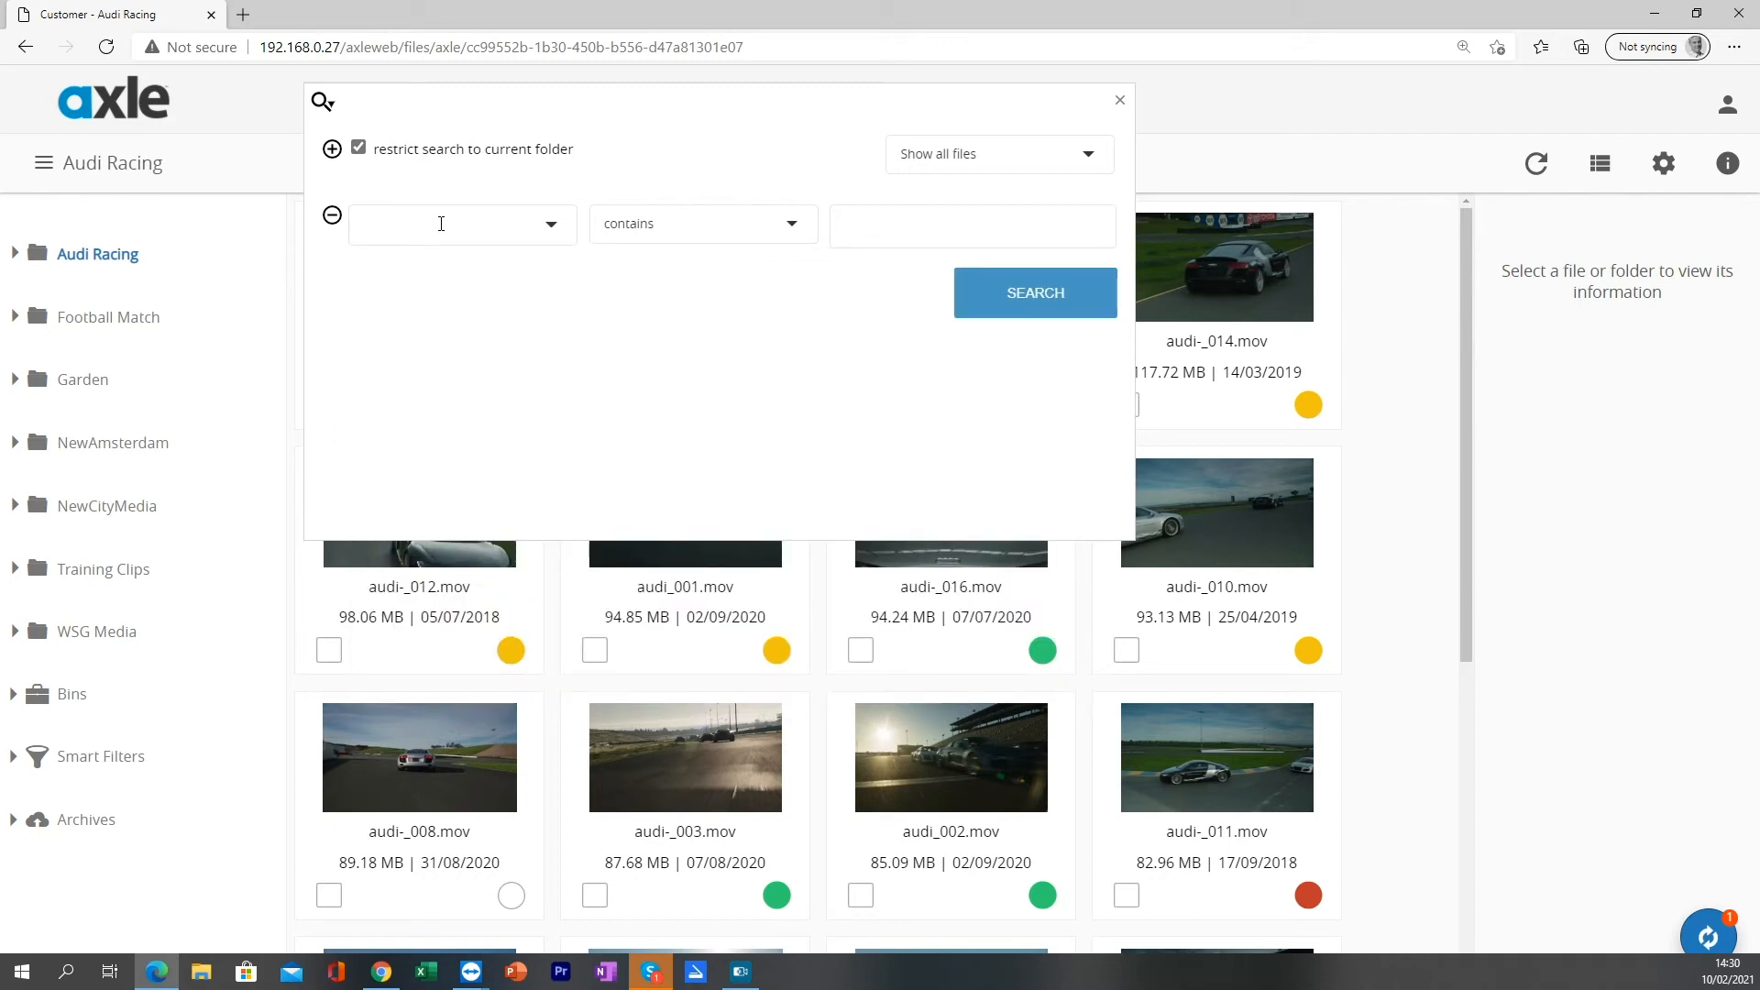
Step: Build the first criterion: Audi Car Type contains A8
{"action": "type", "text": "car ty"}
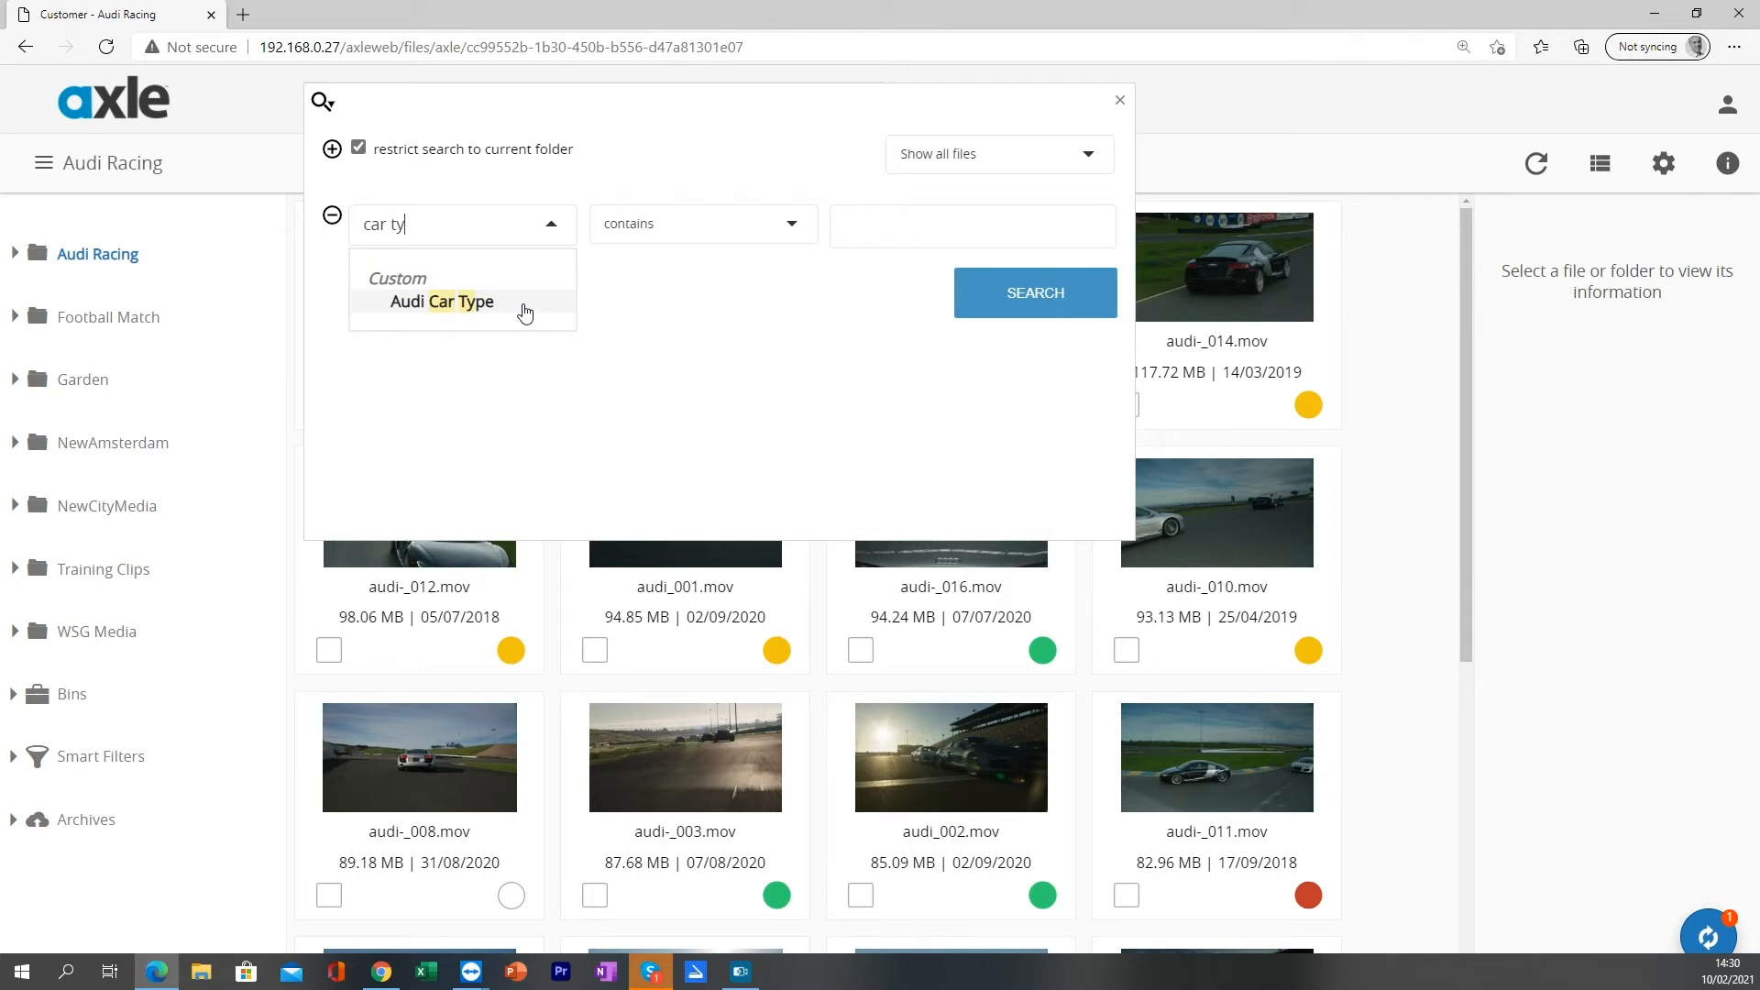
{"action": "left_click", "coordinate": [441, 301]}
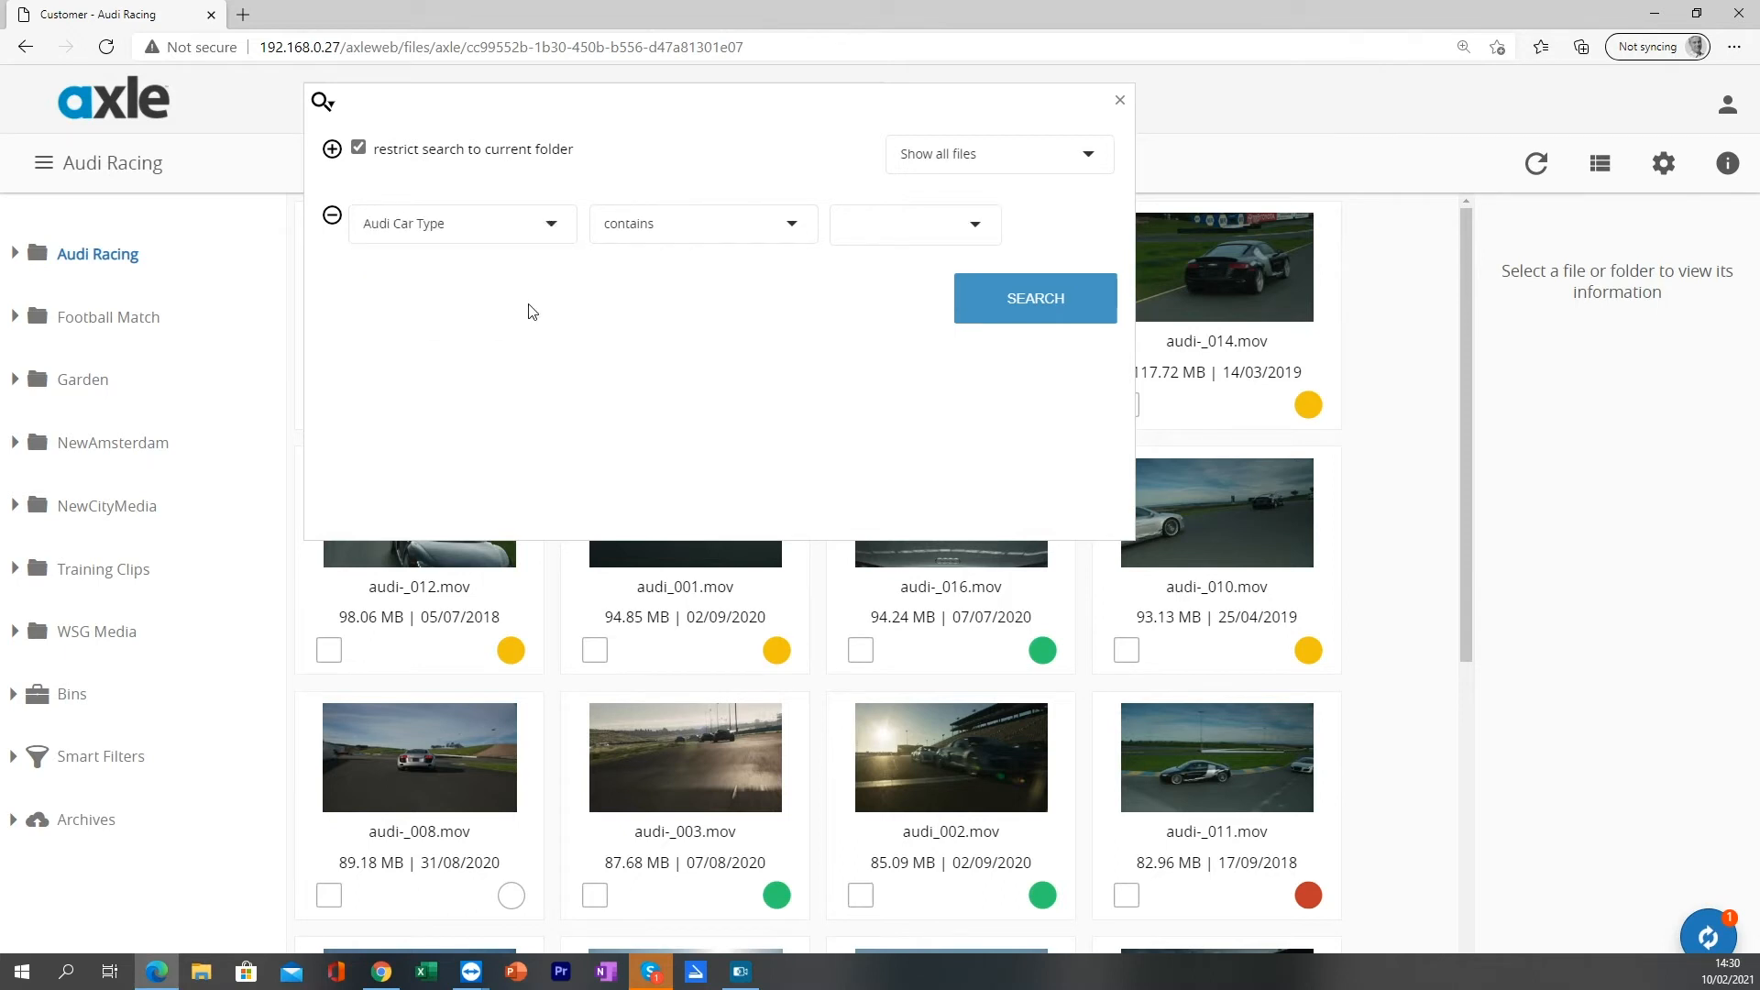
{"action": "left_click", "coordinate": [702, 224]}
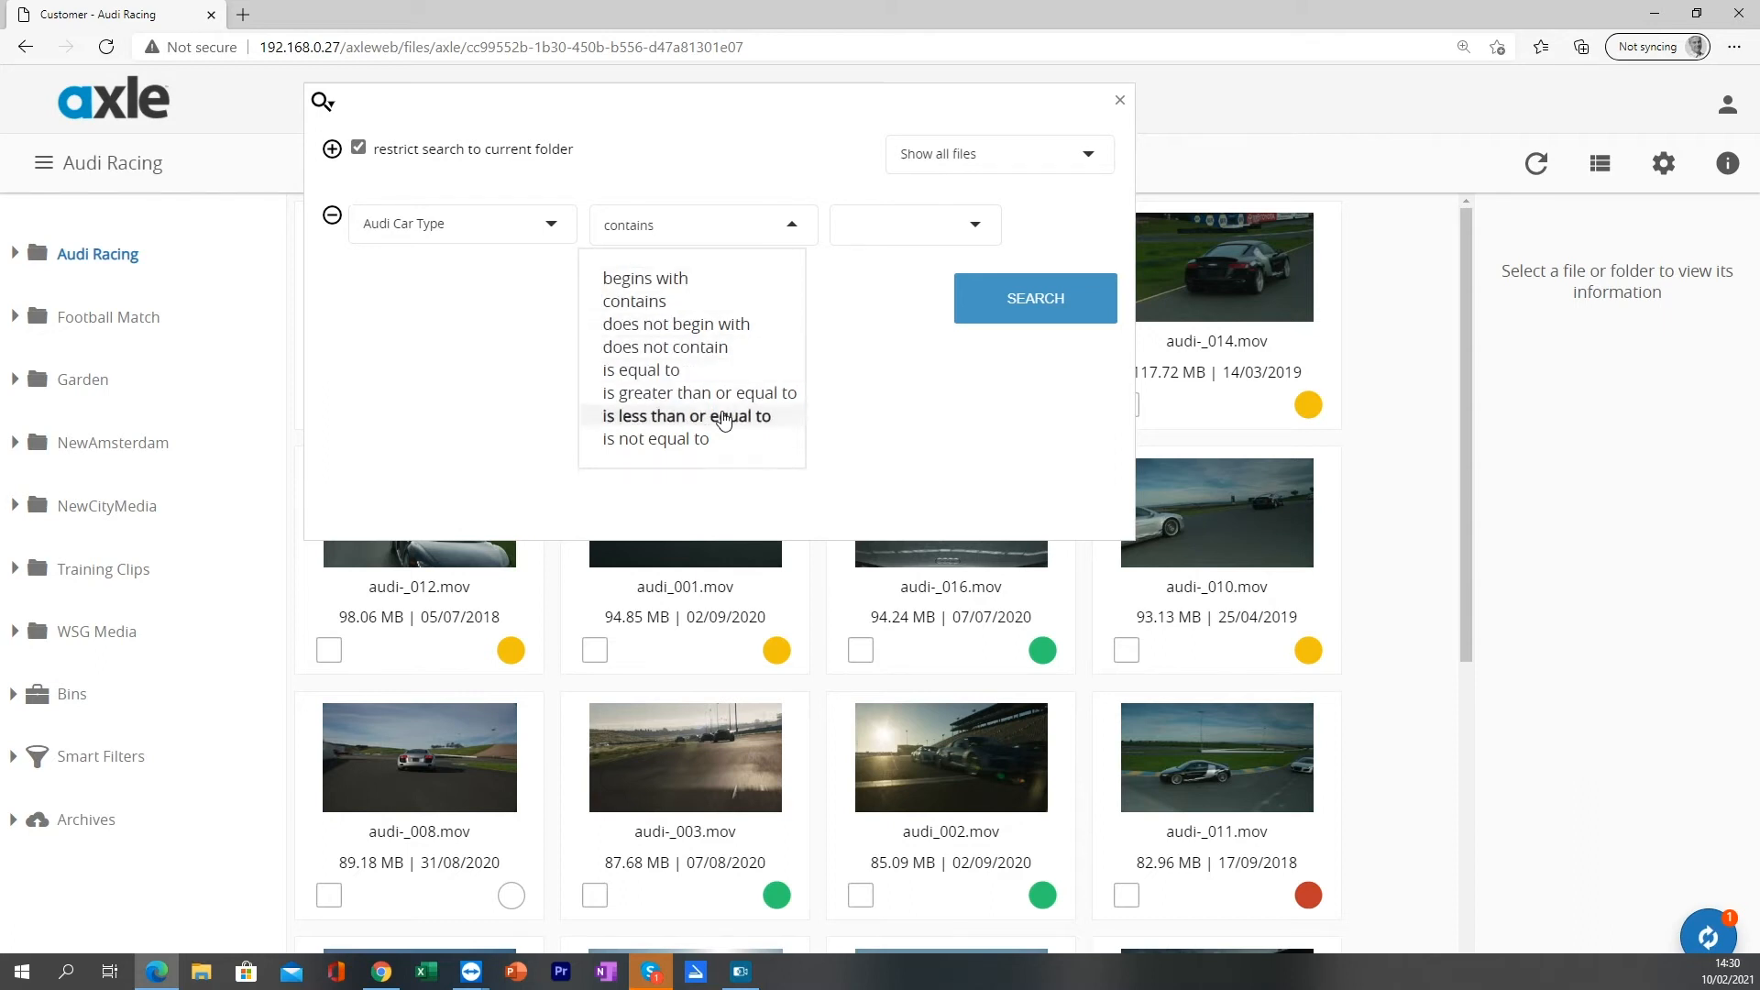
{"action": "mouse_move", "coordinate": [670, 305]}
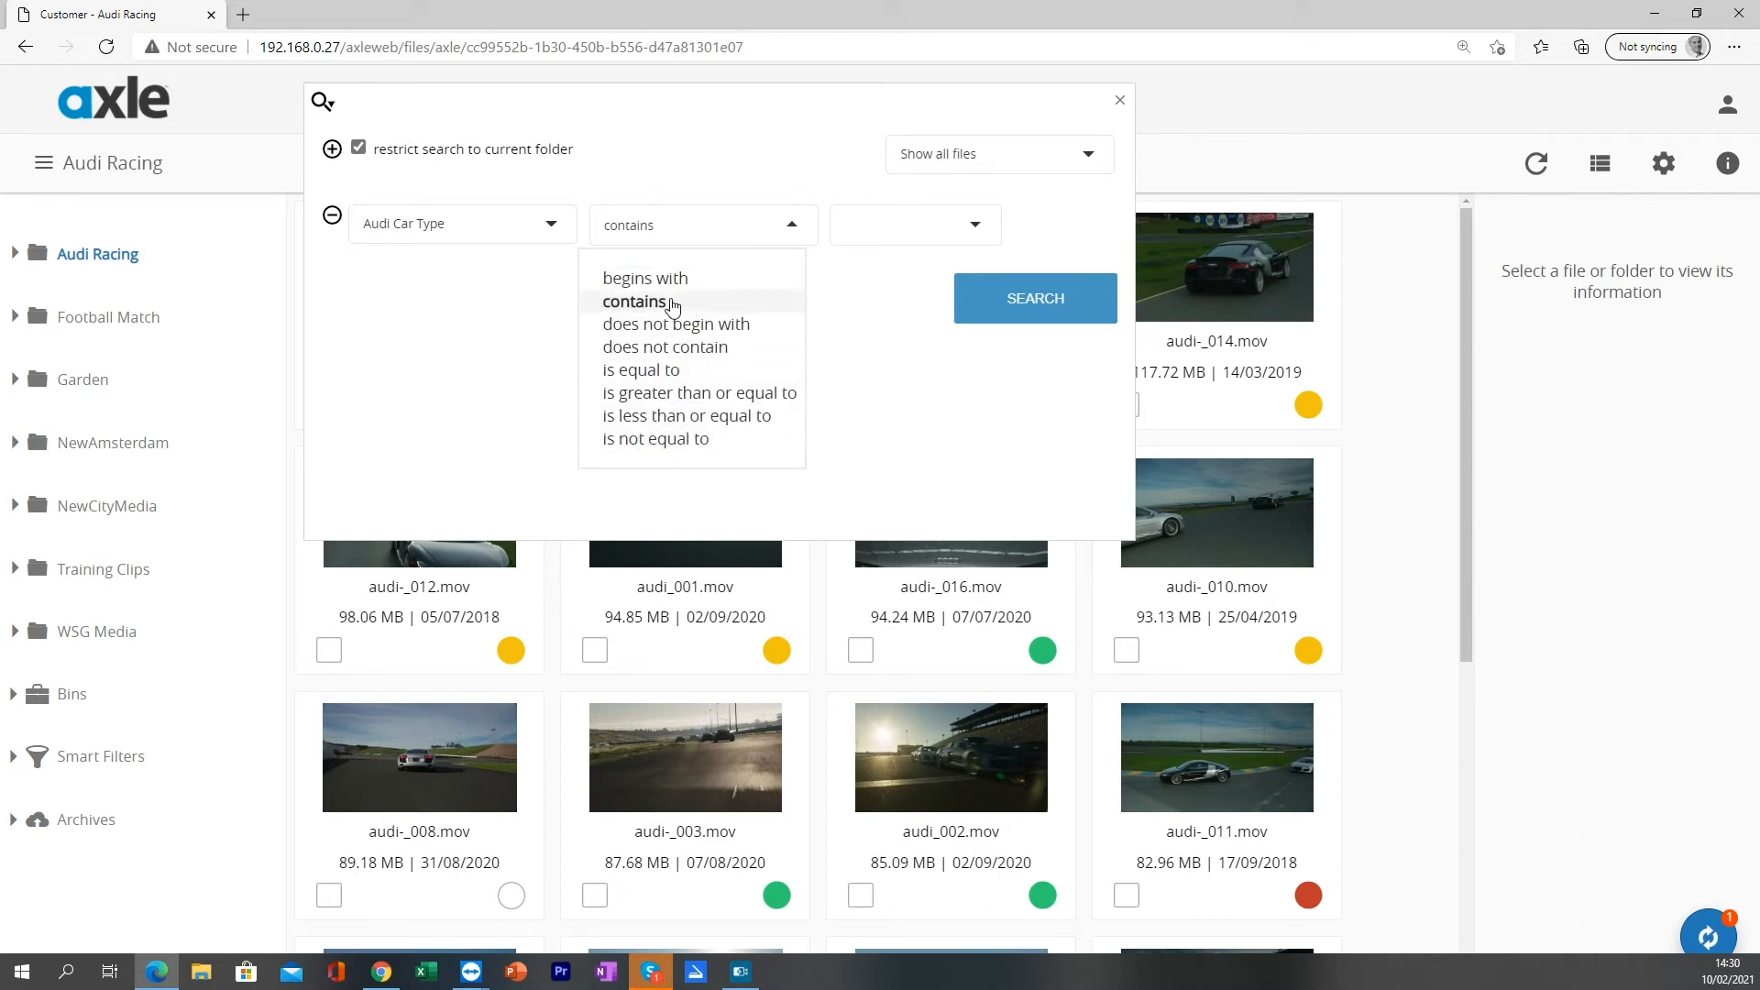
{"action": "left_click", "coordinate": [636, 301]}
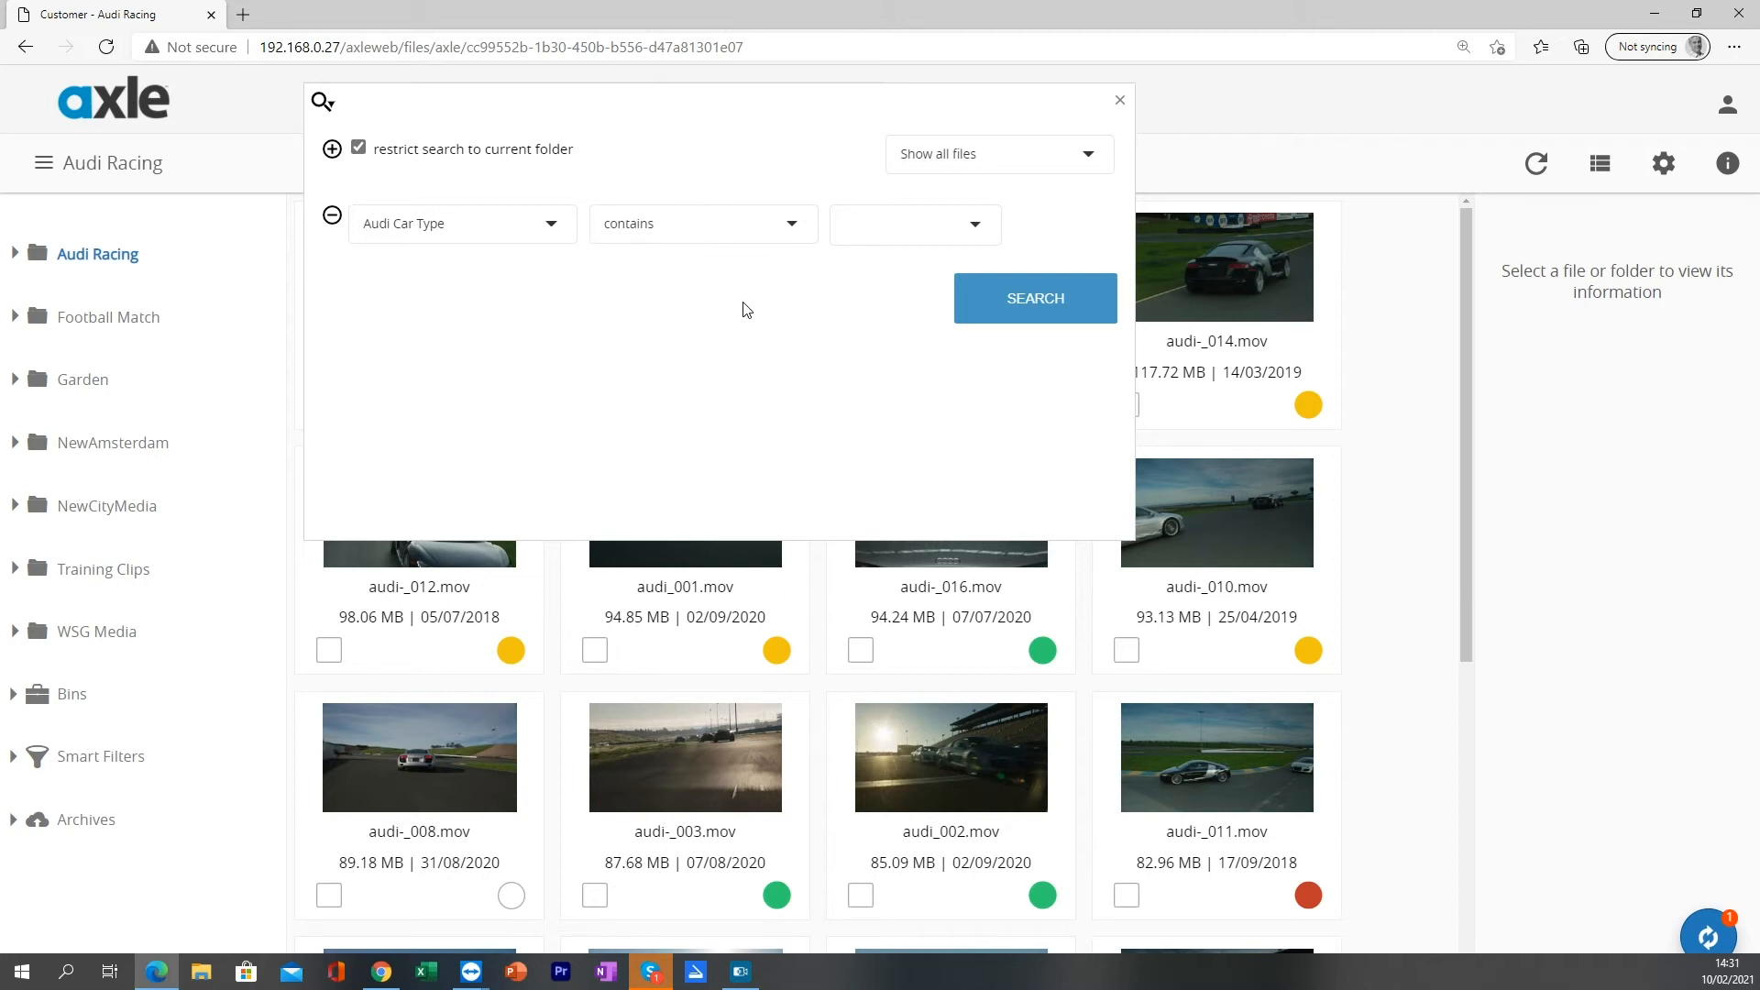
{"action": "left_click", "coordinate": [914, 223]}
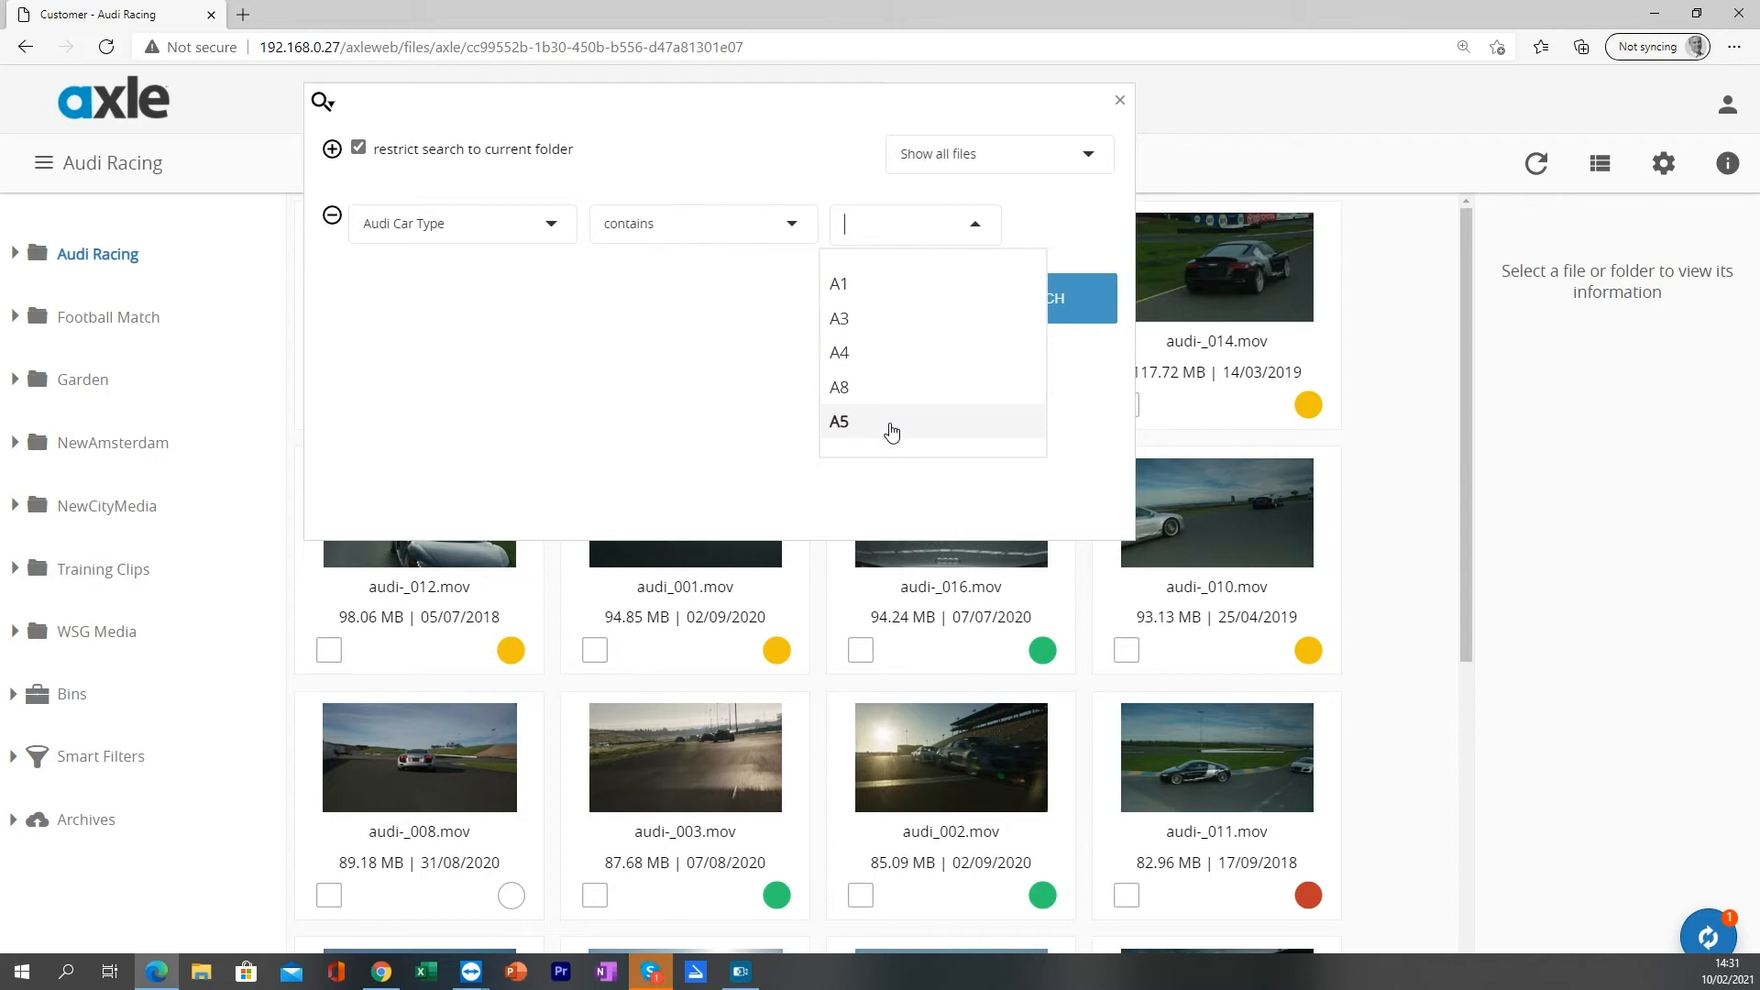
{"action": "mouse_move", "coordinate": [892, 352]}
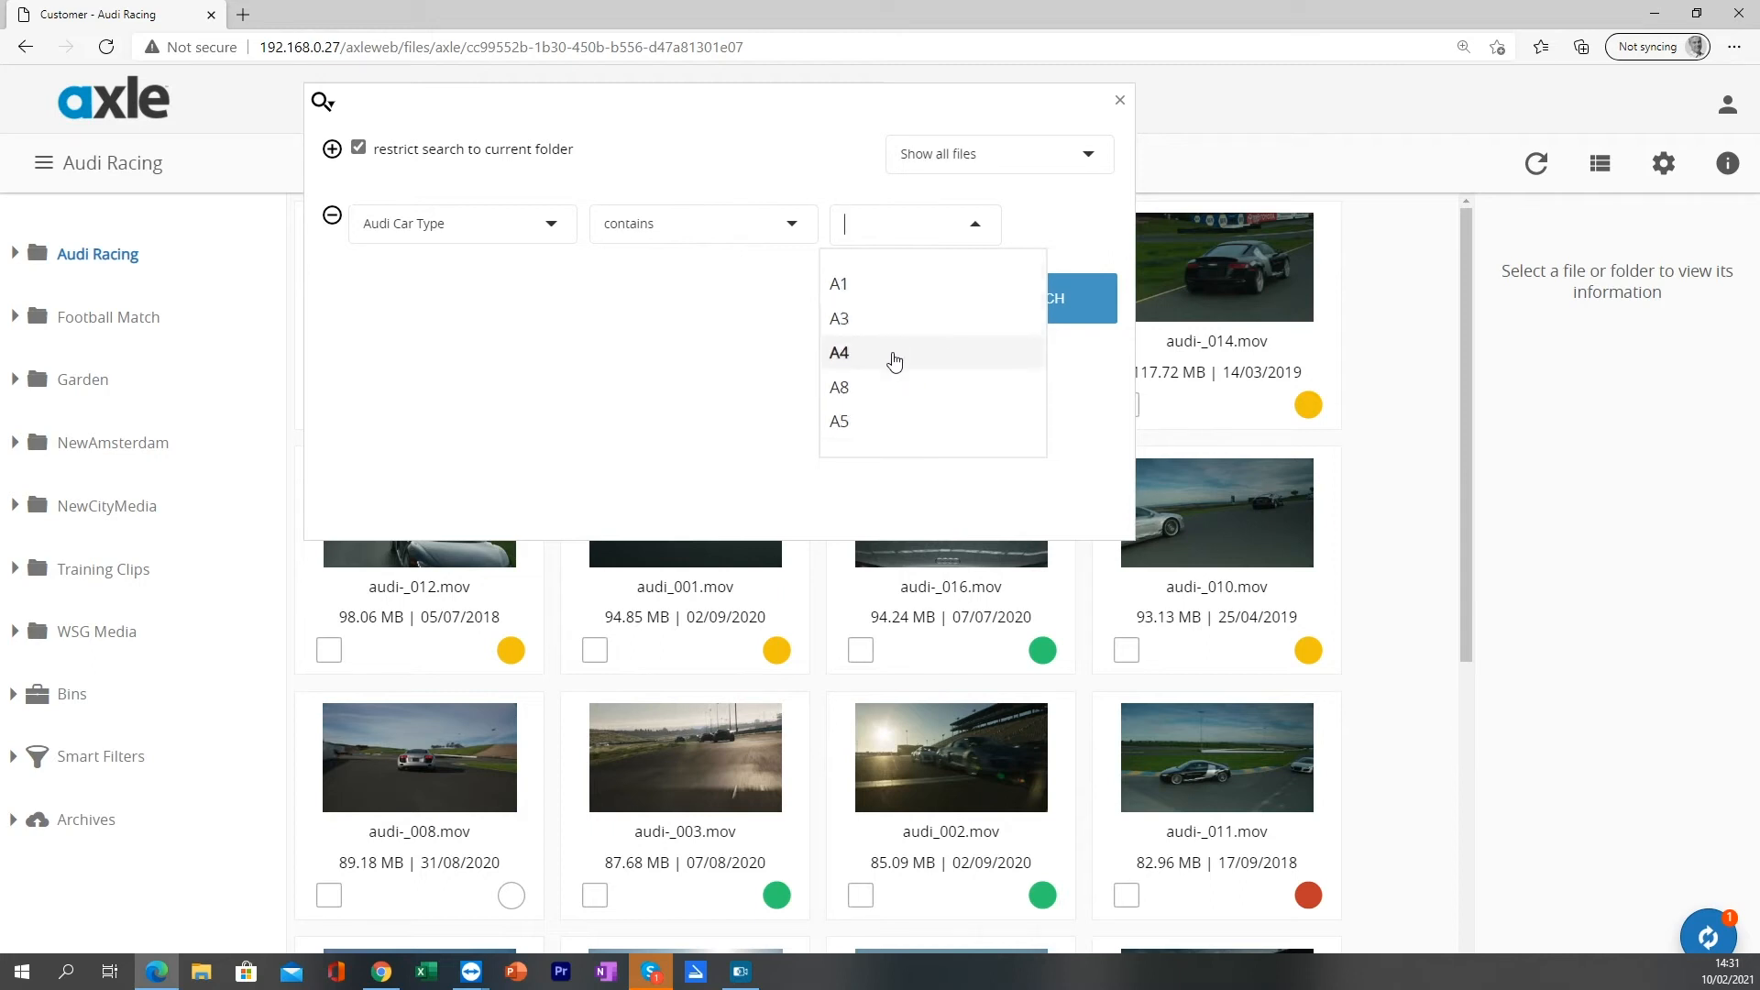
{"action": "mouse_move", "coordinate": [992, 387]}
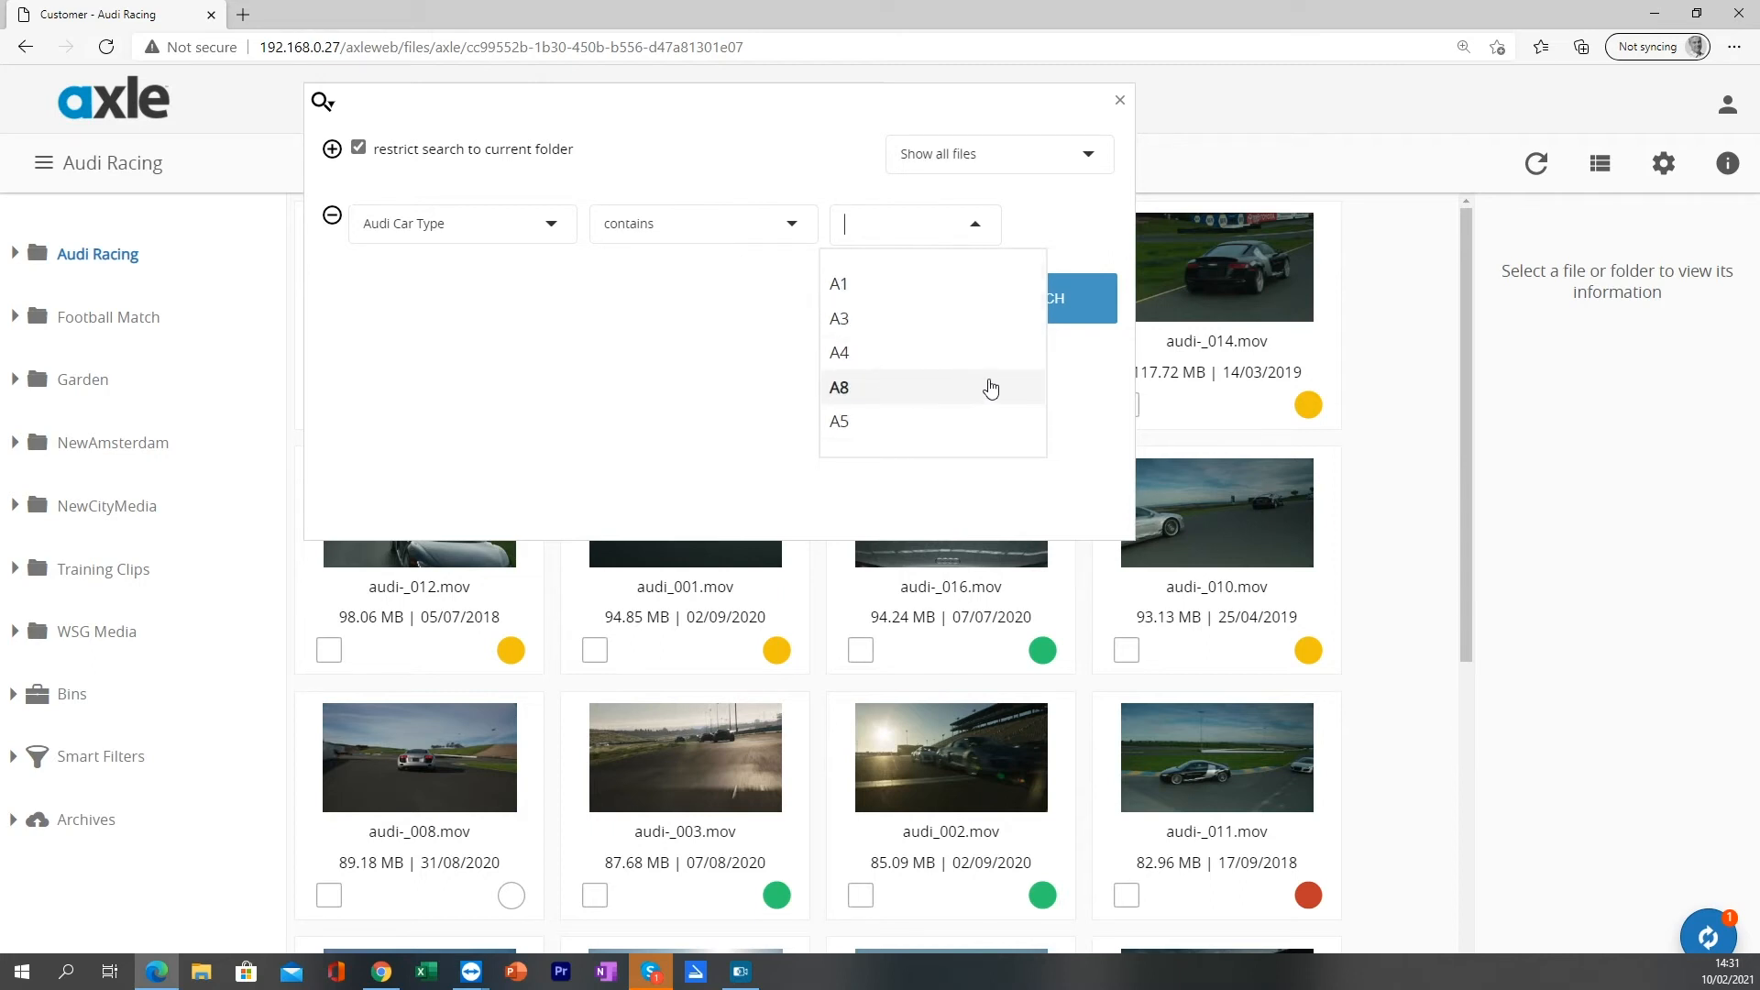
{"action": "left_click", "coordinate": [839, 387]}
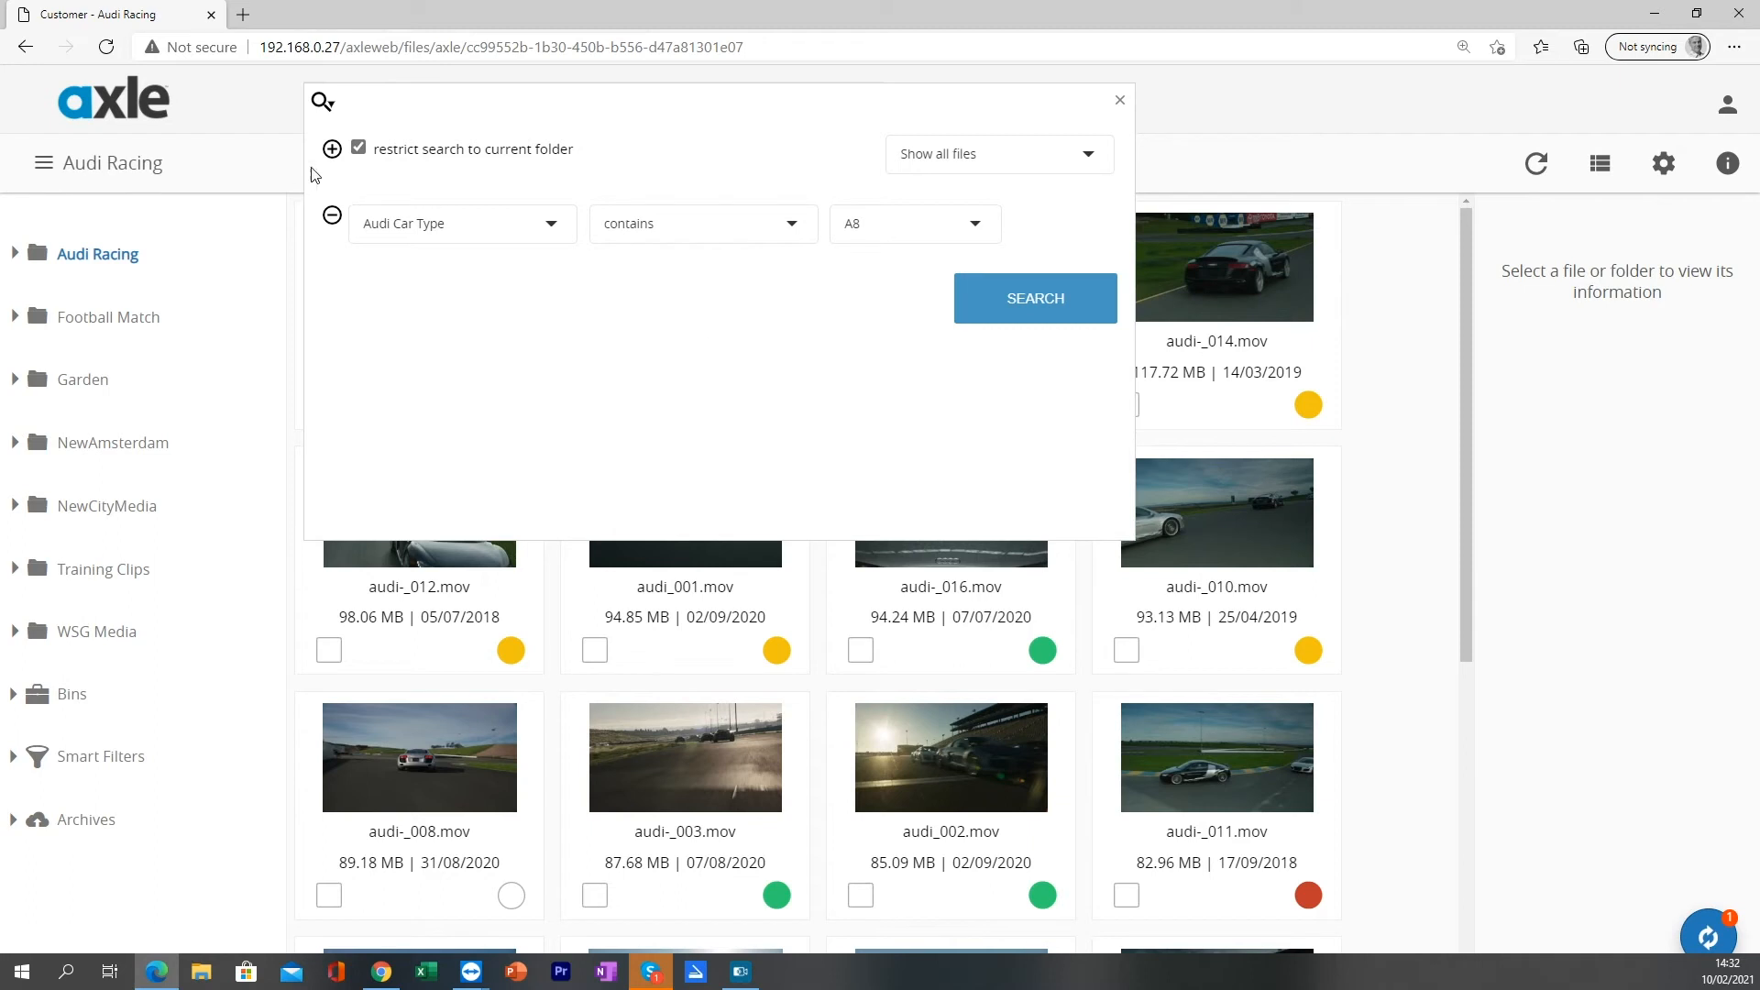
{"action": "mouse_move", "coordinate": [332, 149]}
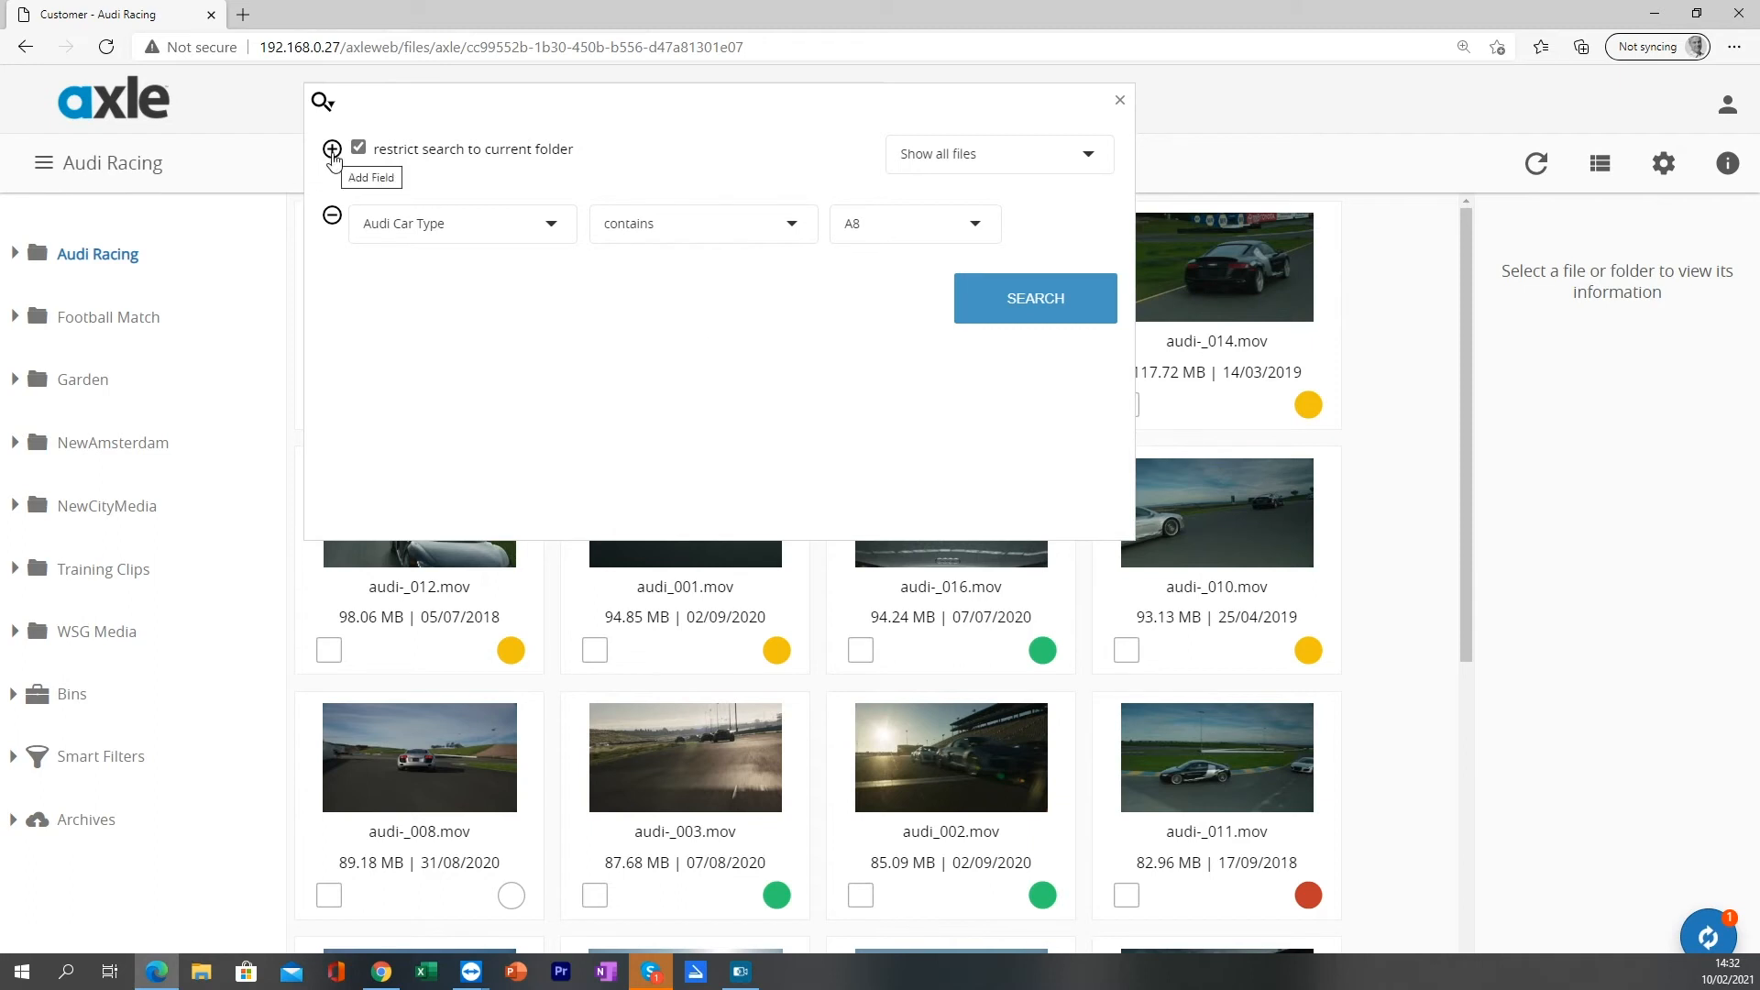
Step: Add a second criterion row using field Audi Car Colour with operator contains
{"action": "left_click", "coordinate": [331, 148]}
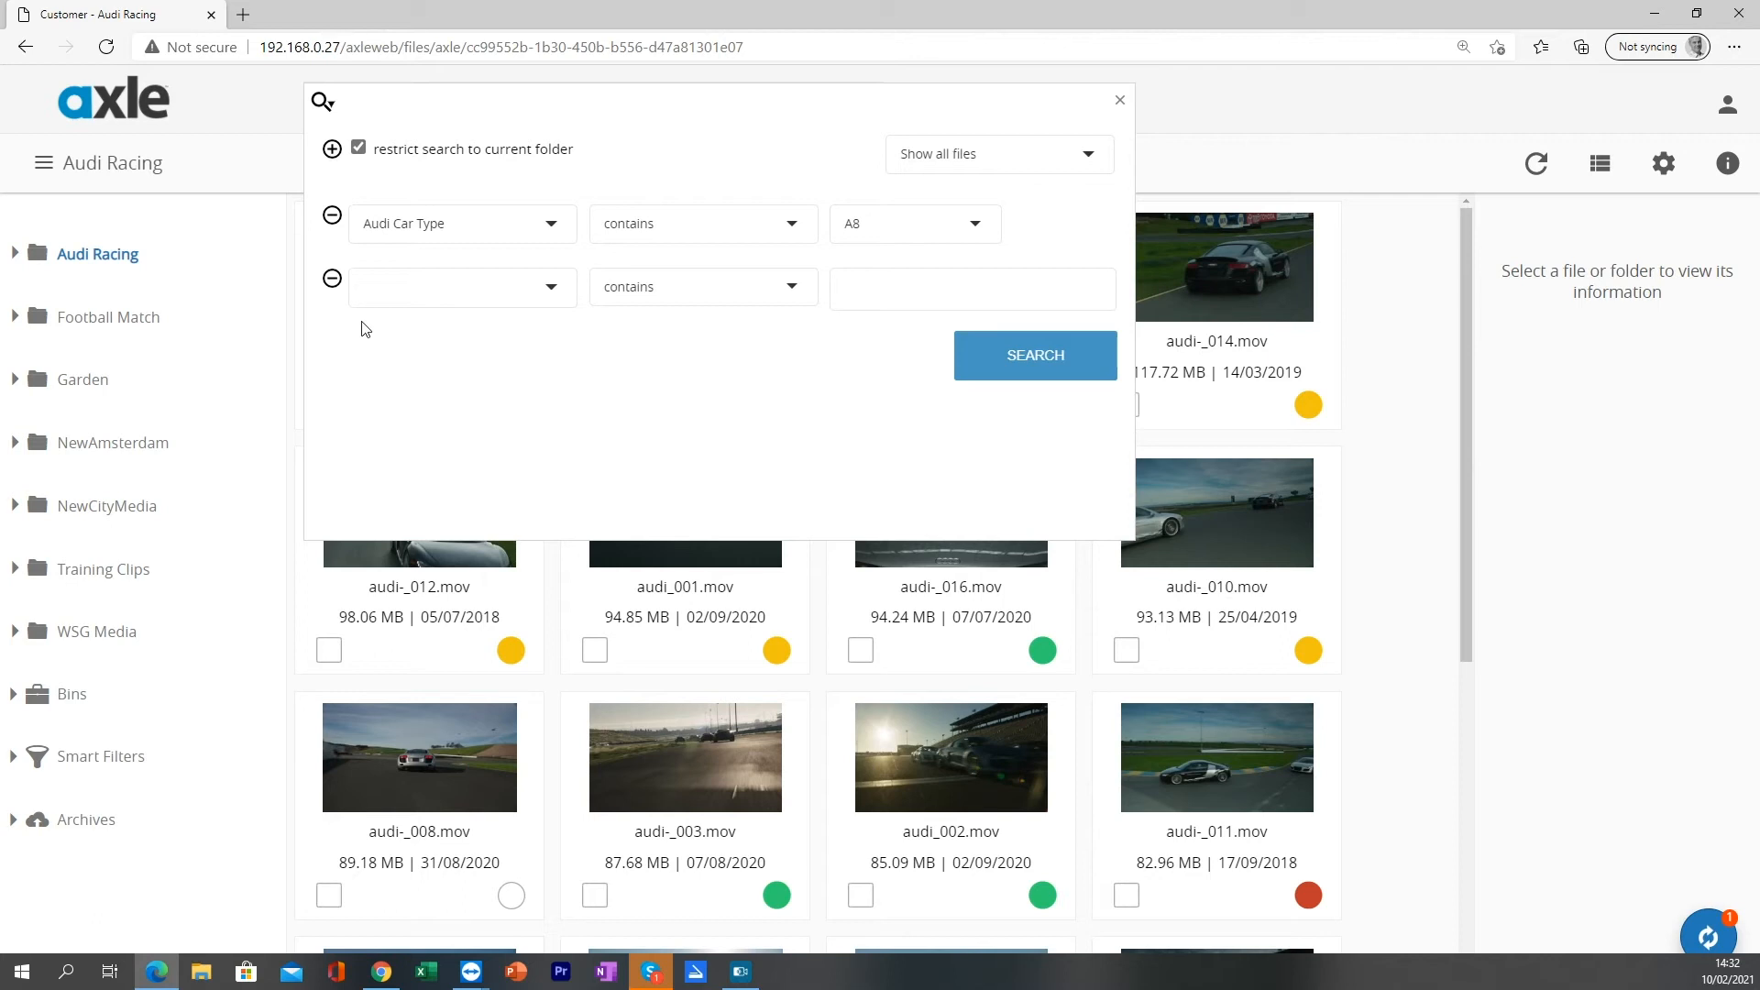
{"action": "left_click", "coordinate": [460, 286]}
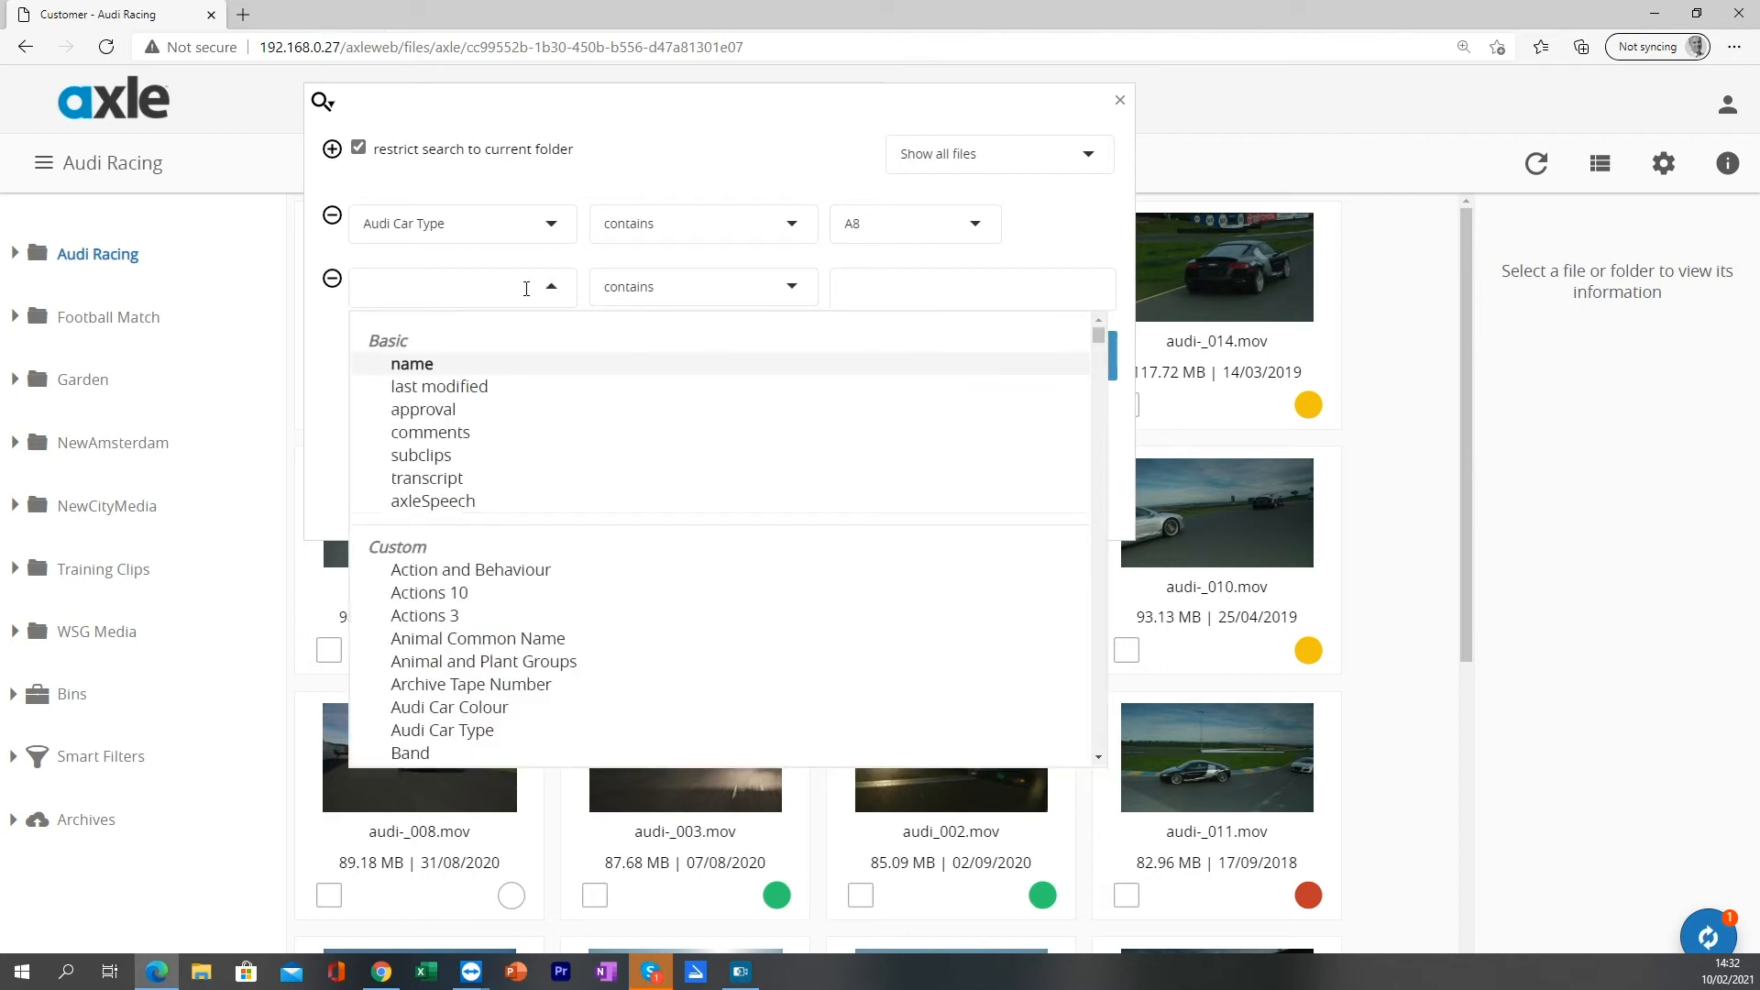
{"action": "type", "text": "car"}
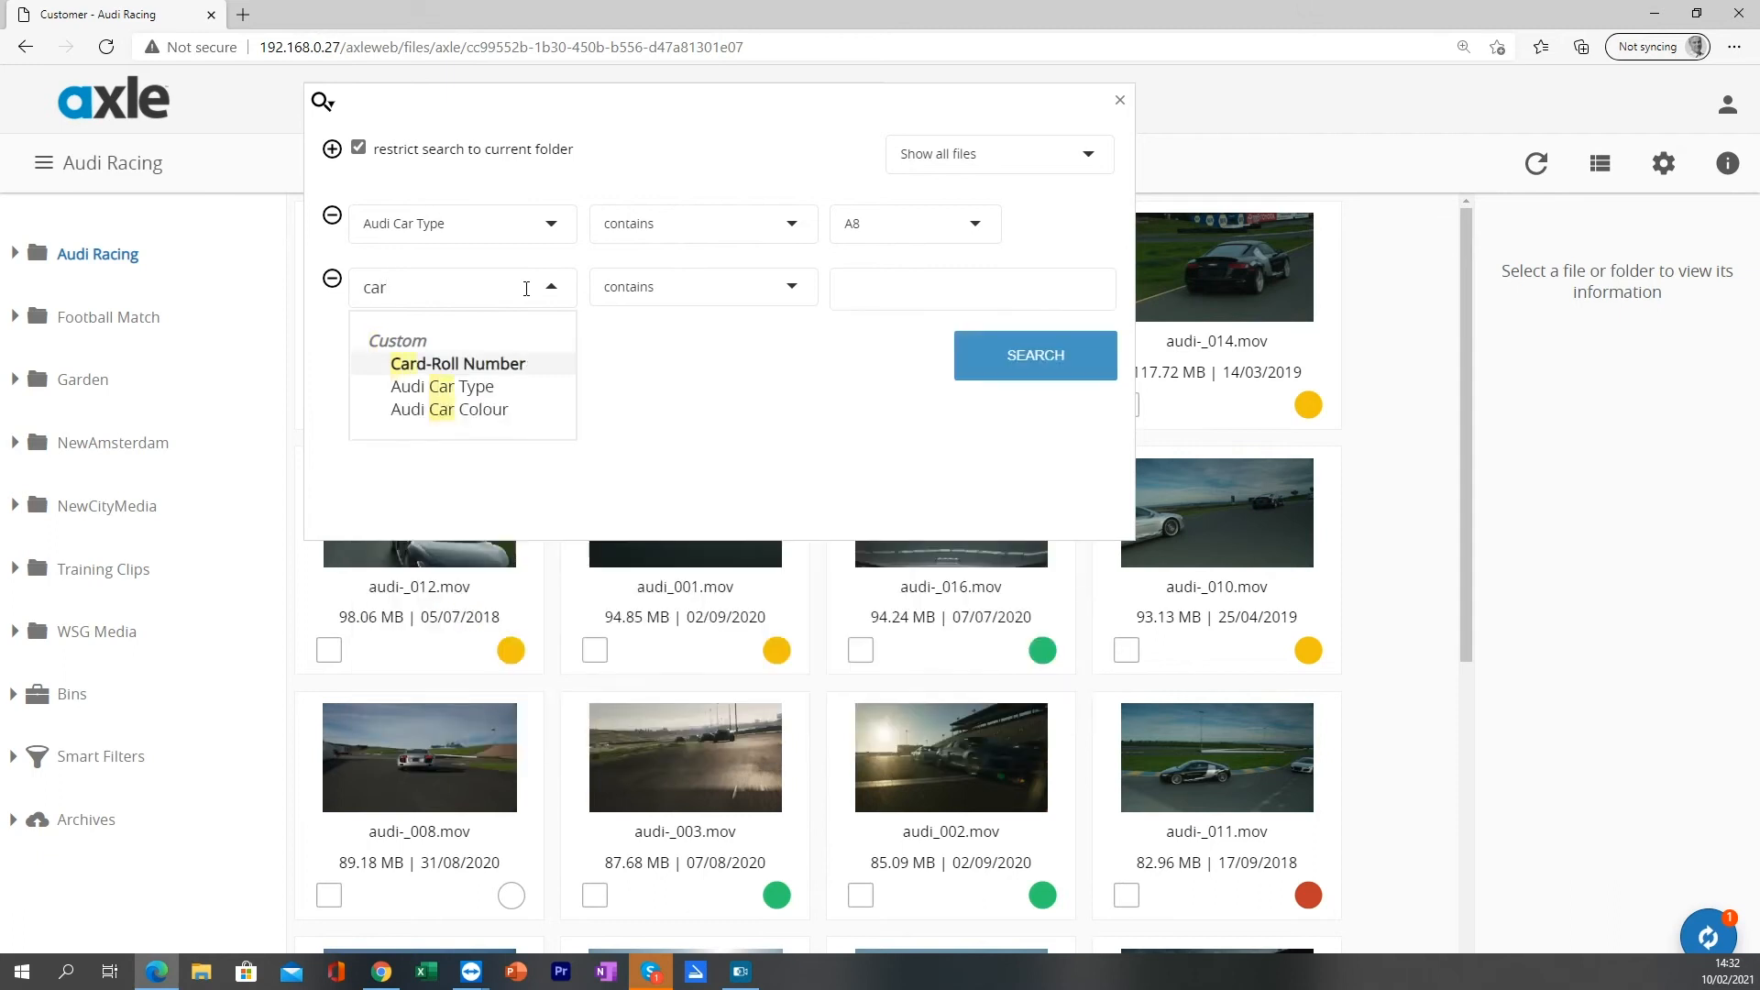
{"action": "type", "text": "colo"}
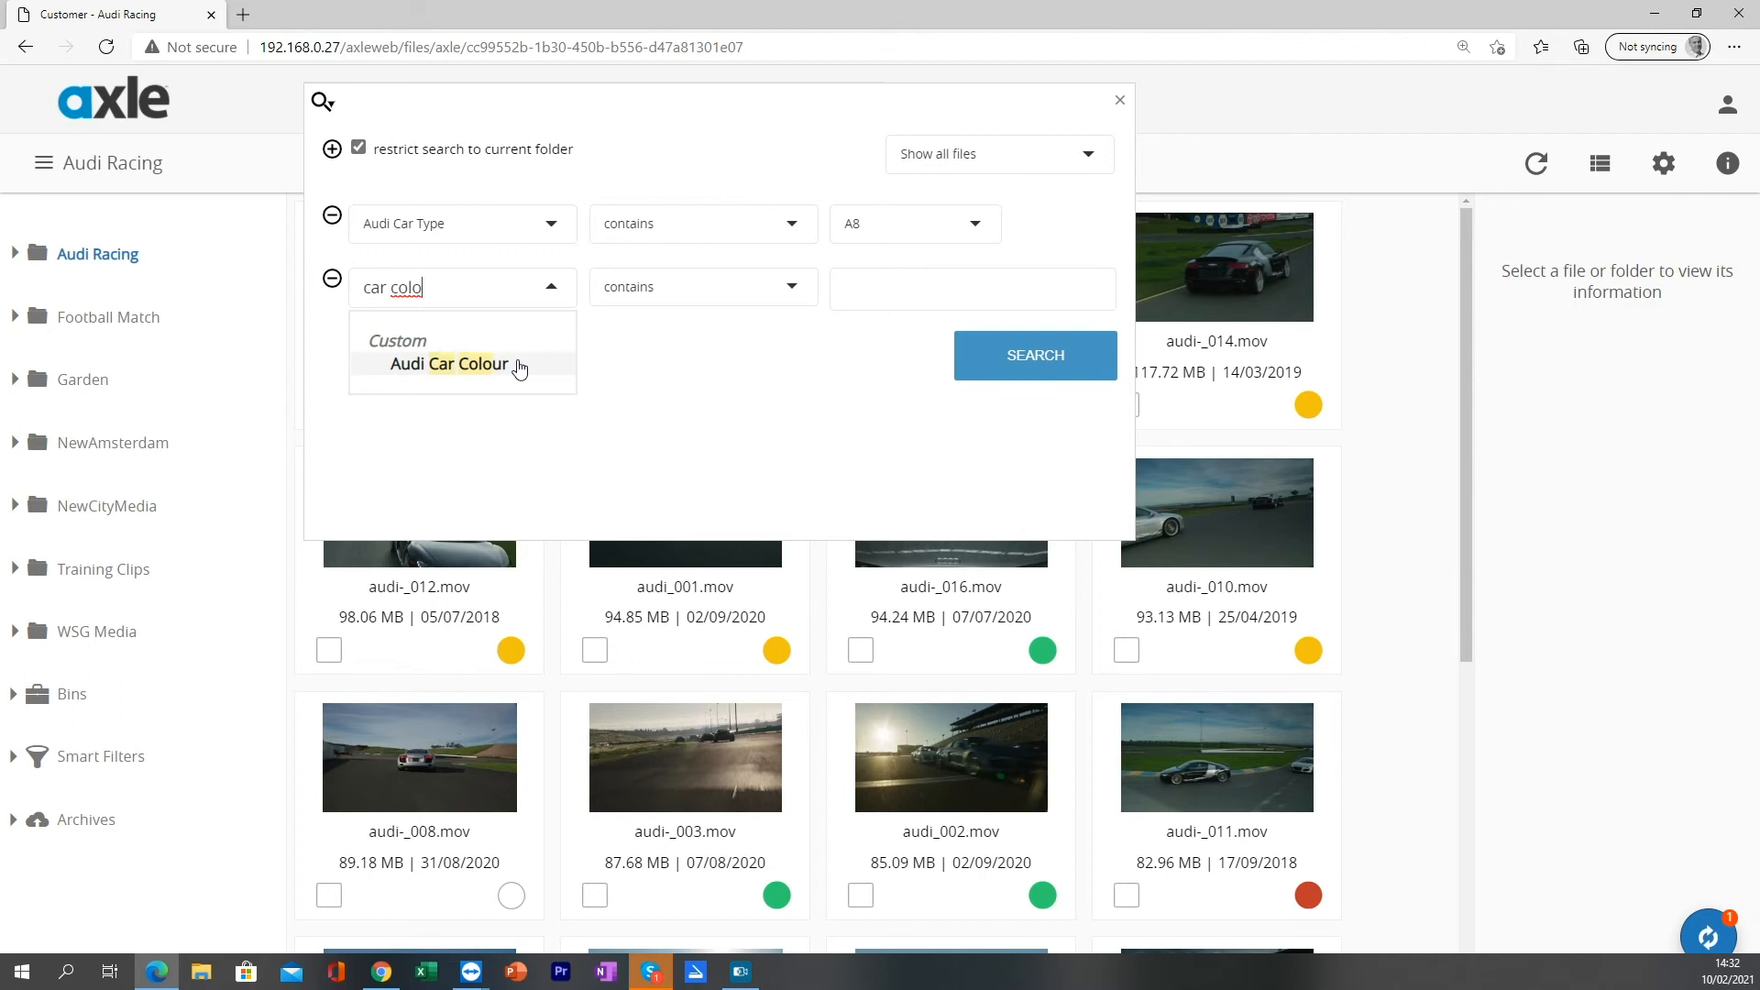
{"action": "left_click", "coordinate": [449, 364]}
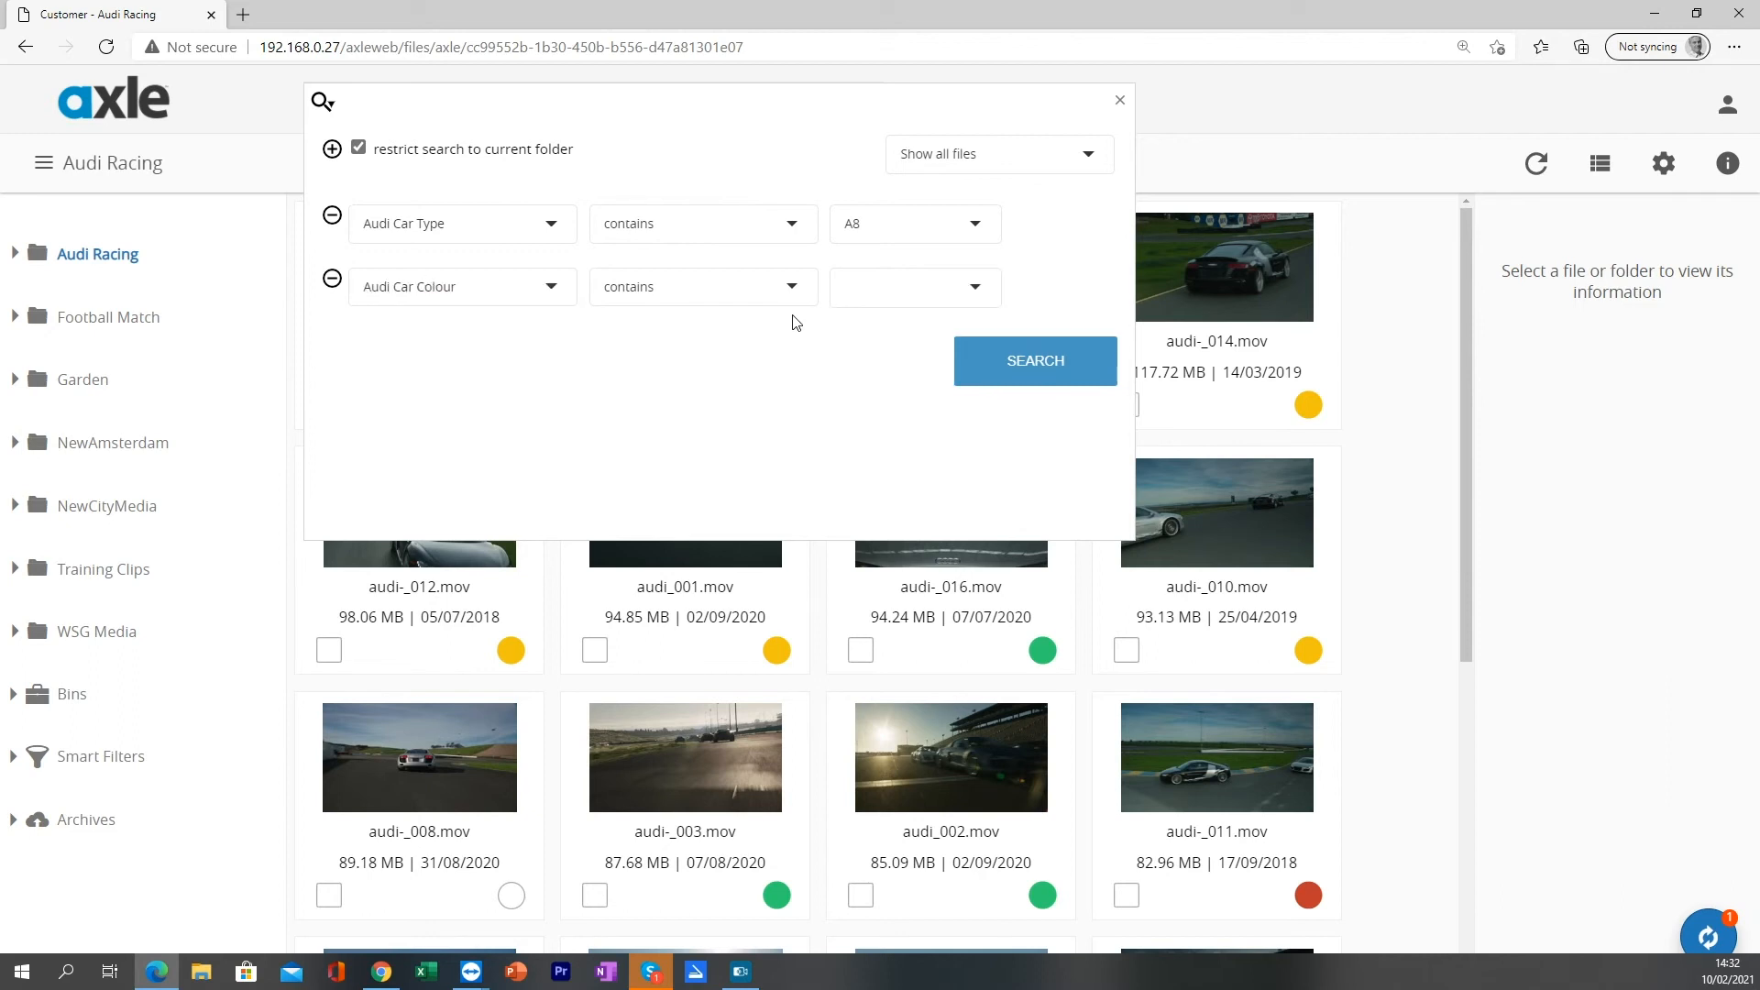
{"action": "left_click", "coordinate": [701, 286]}
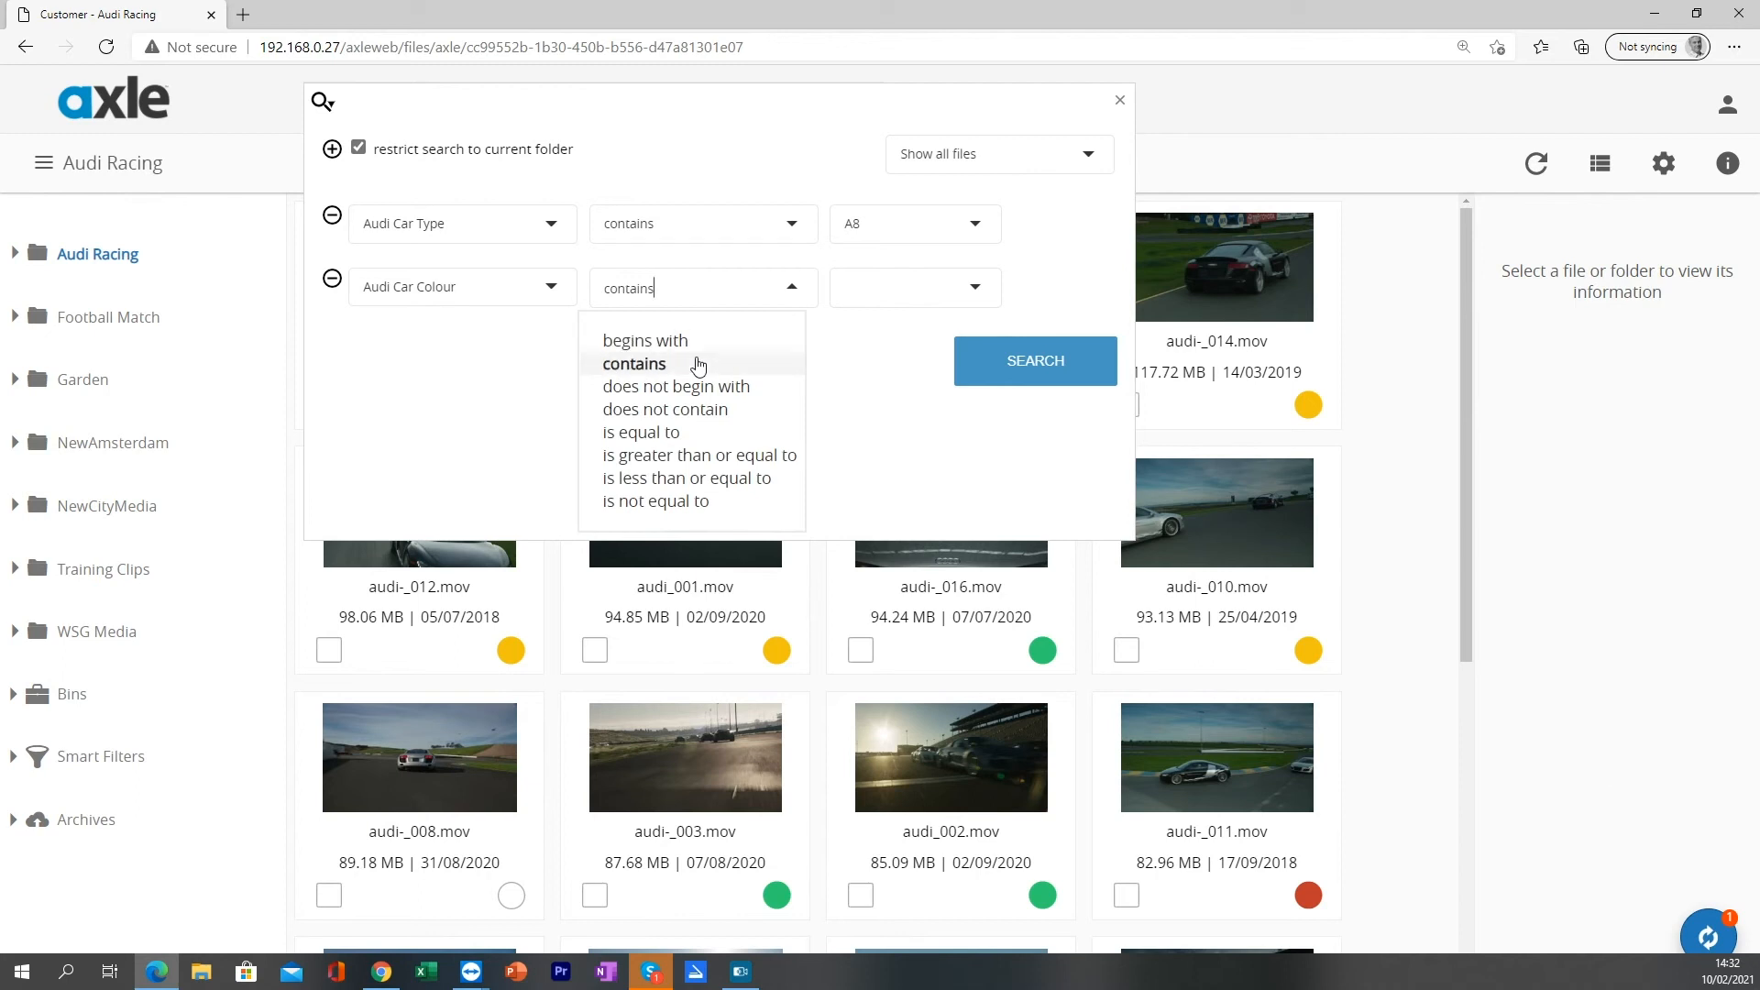
{"action": "left_click", "coordinate": [634, 364]}
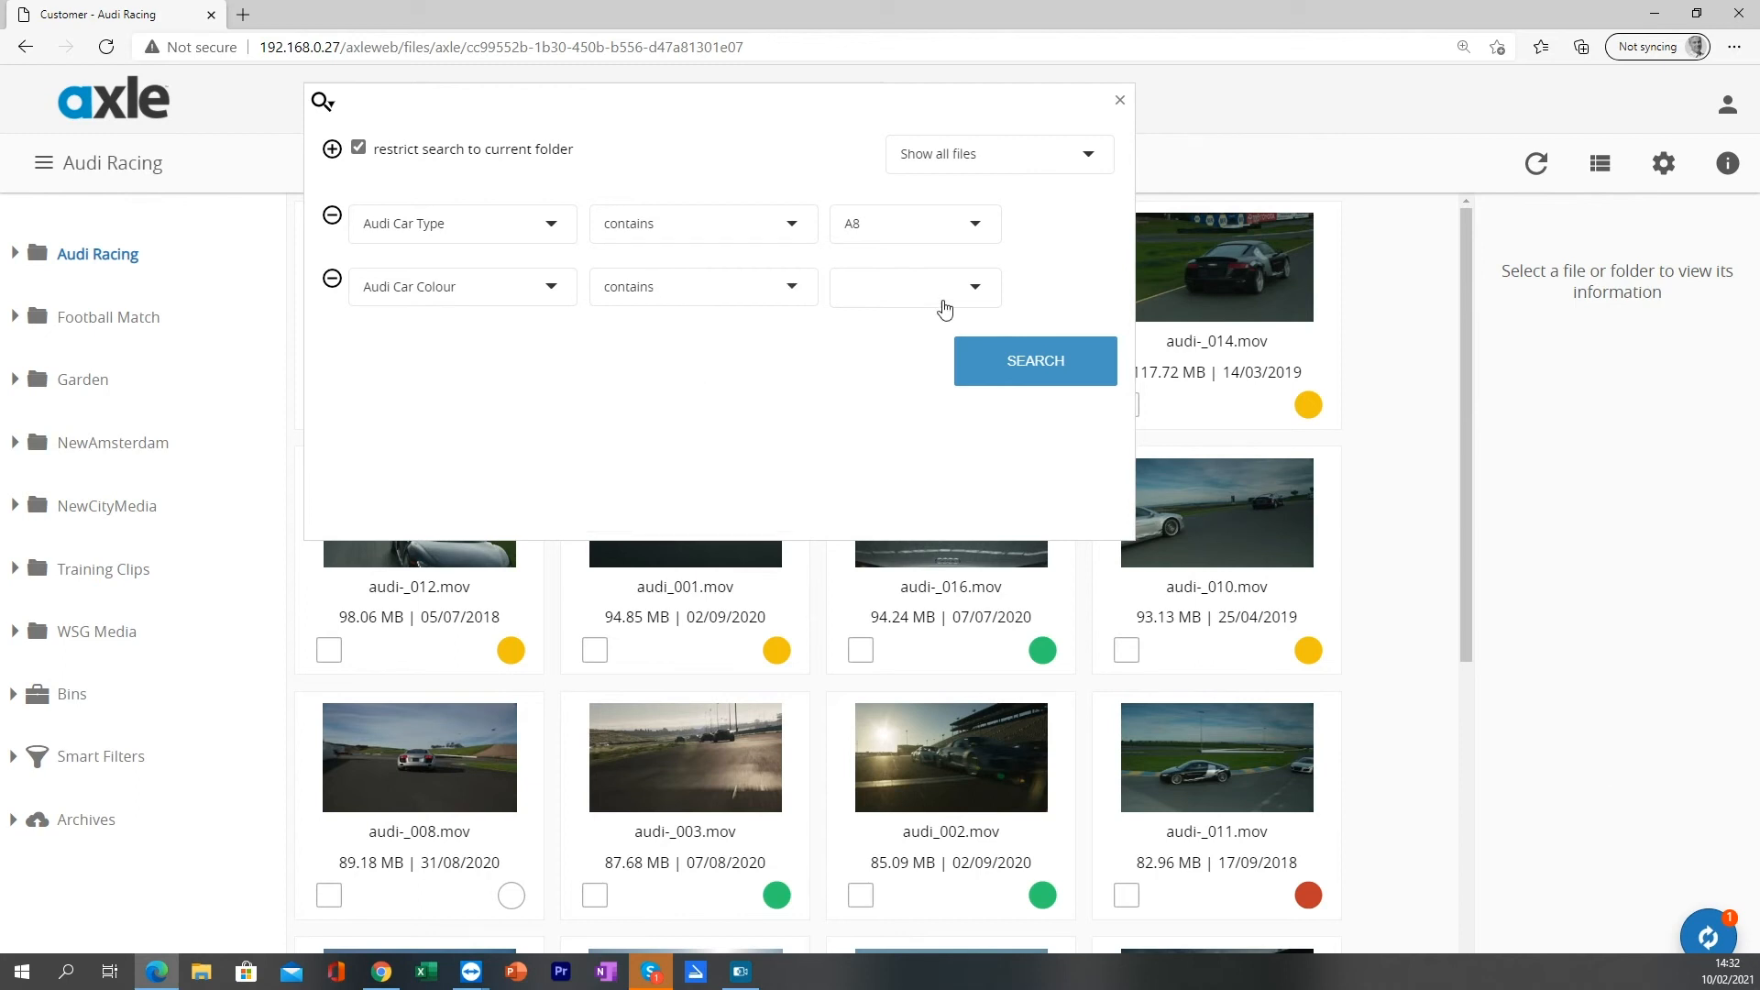
{"action": "left_click", "coordinate": [914, 286]}
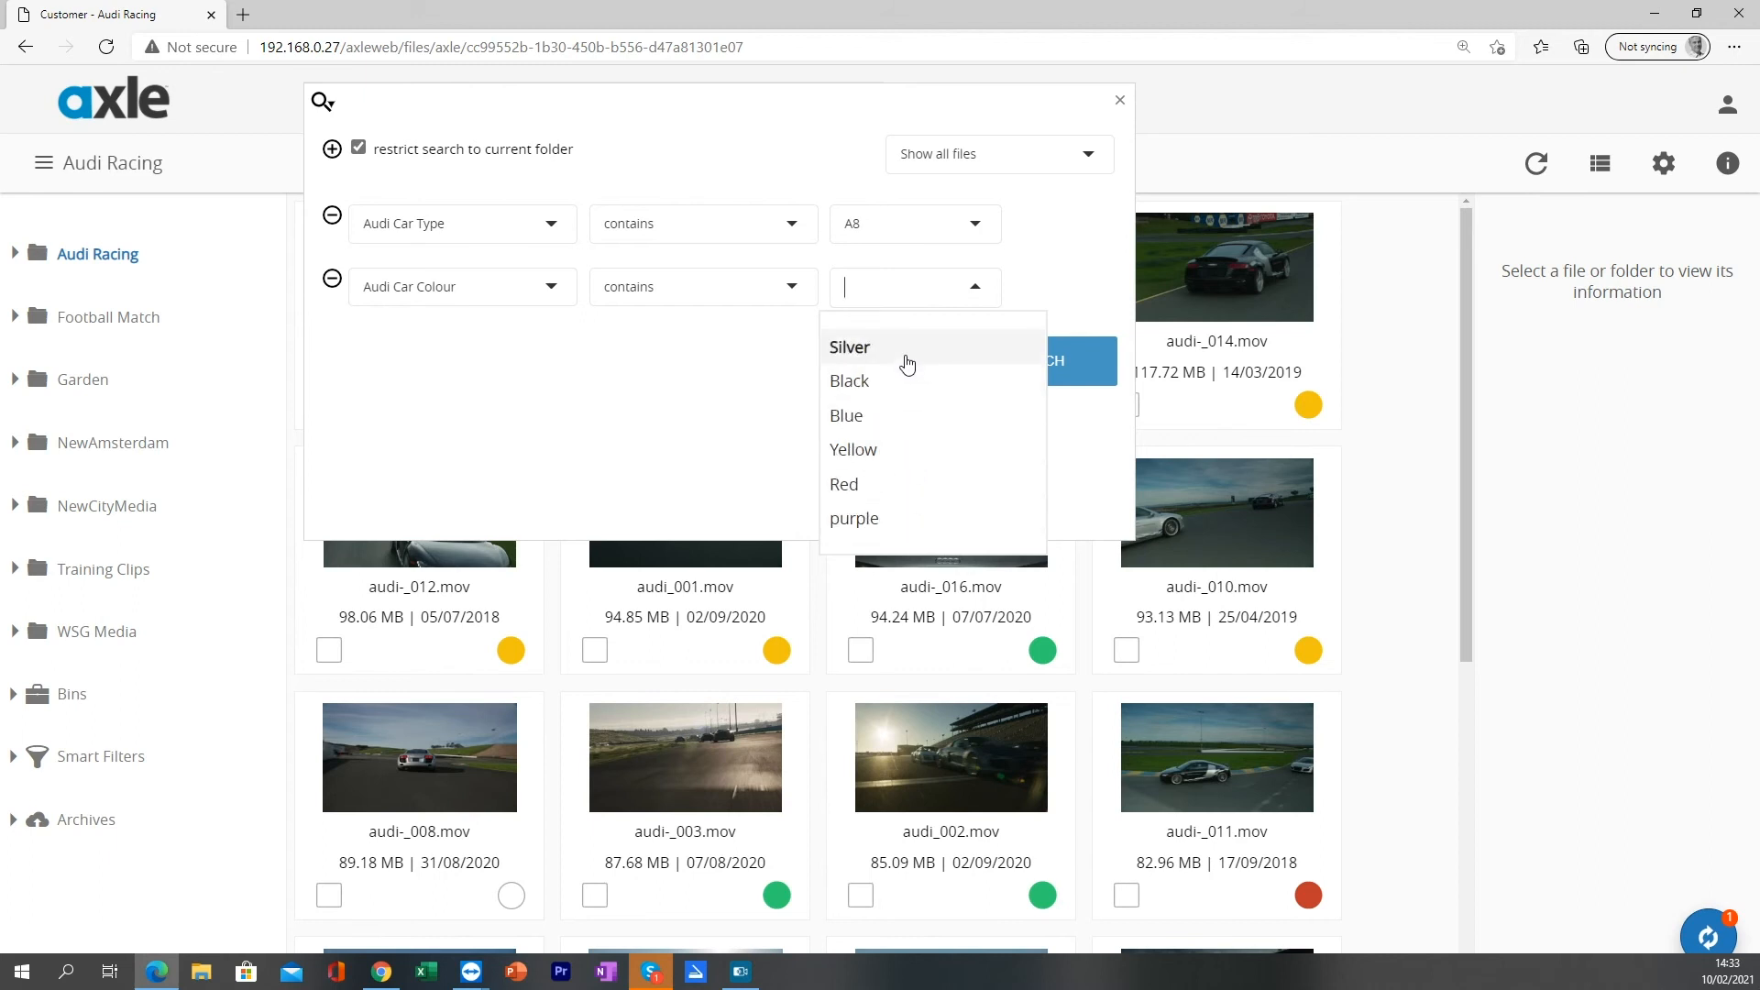
{"action": "mouse_move", "coordinate": [876, 449]}
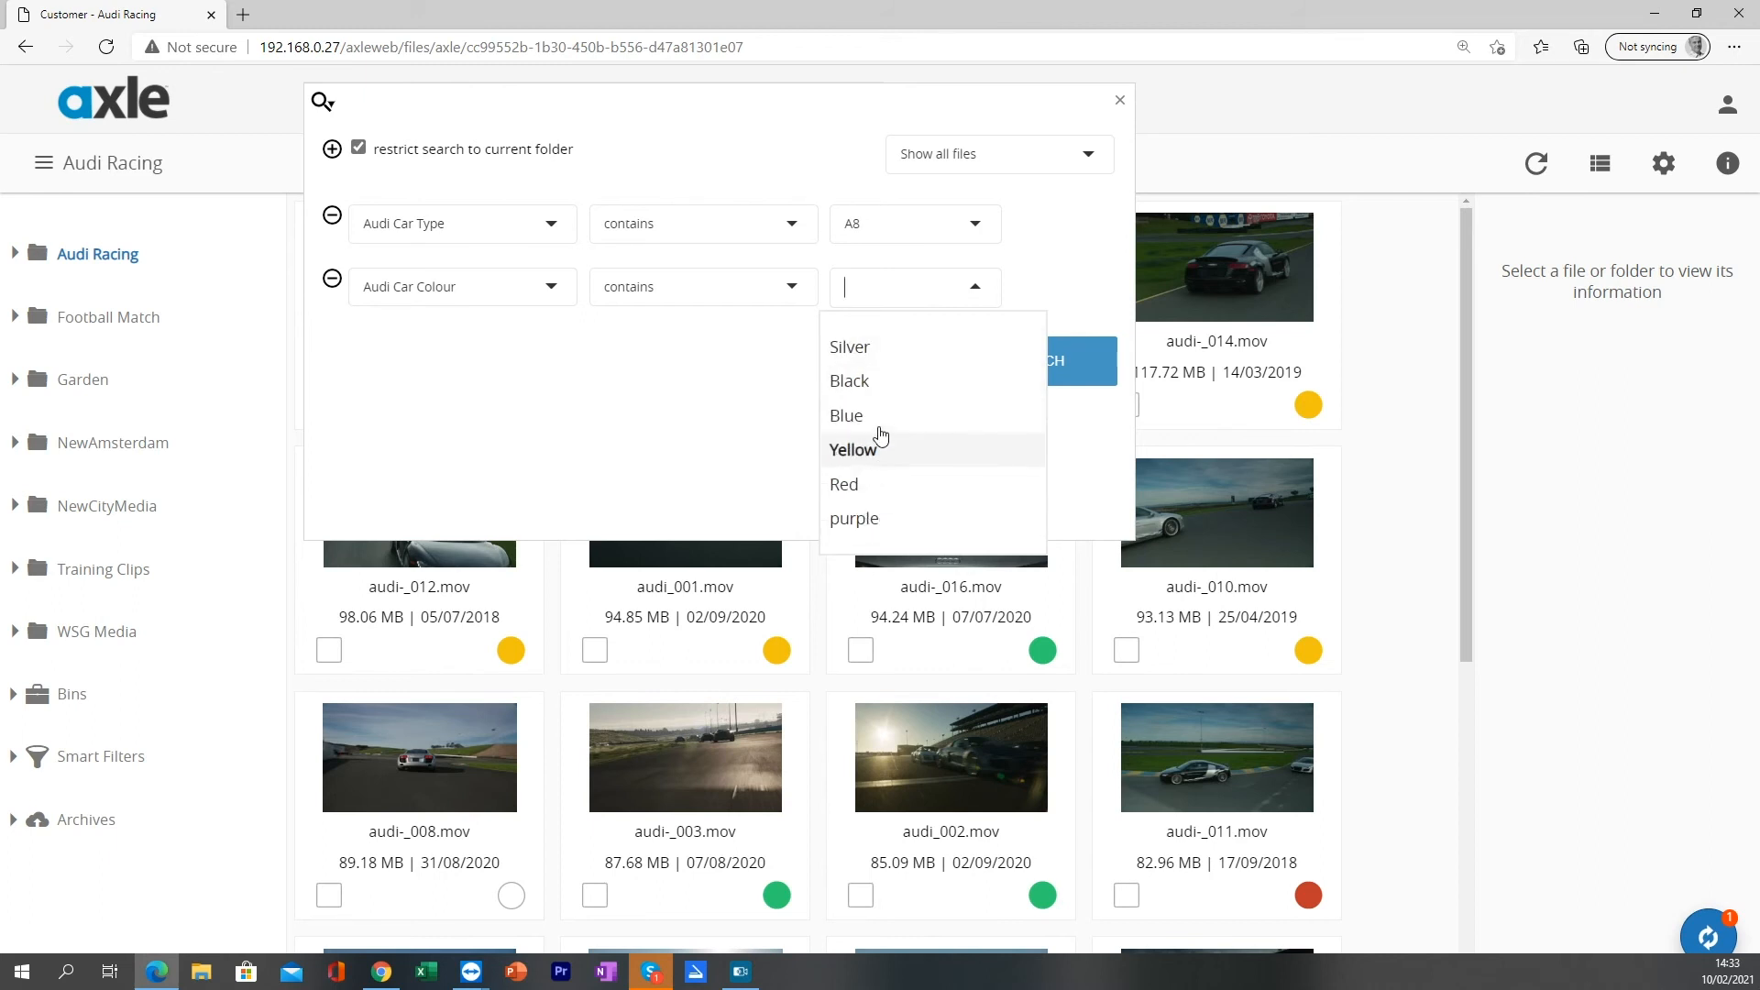
{"action": "mouse_move", "coordinate": [887, 352]}
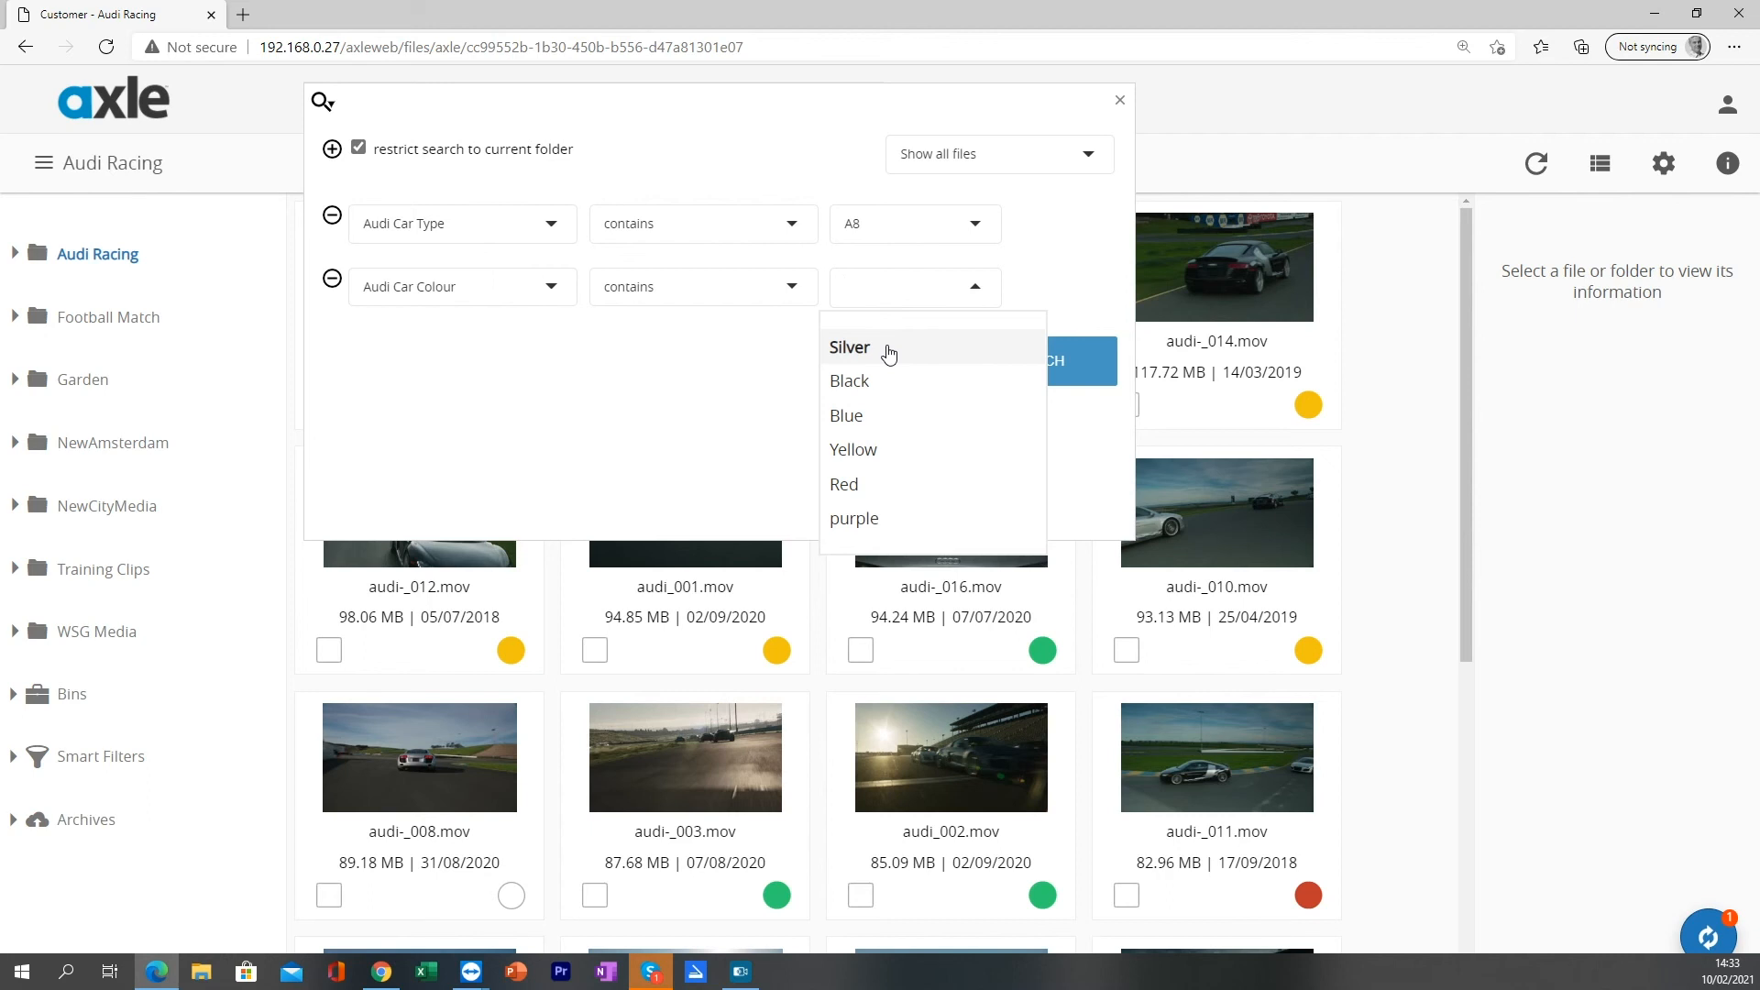
Step: Set the colour criterion's value to Silver by typing 'silver' and selecting it
{"action": "left_click", "coordinate": [850, 346]}
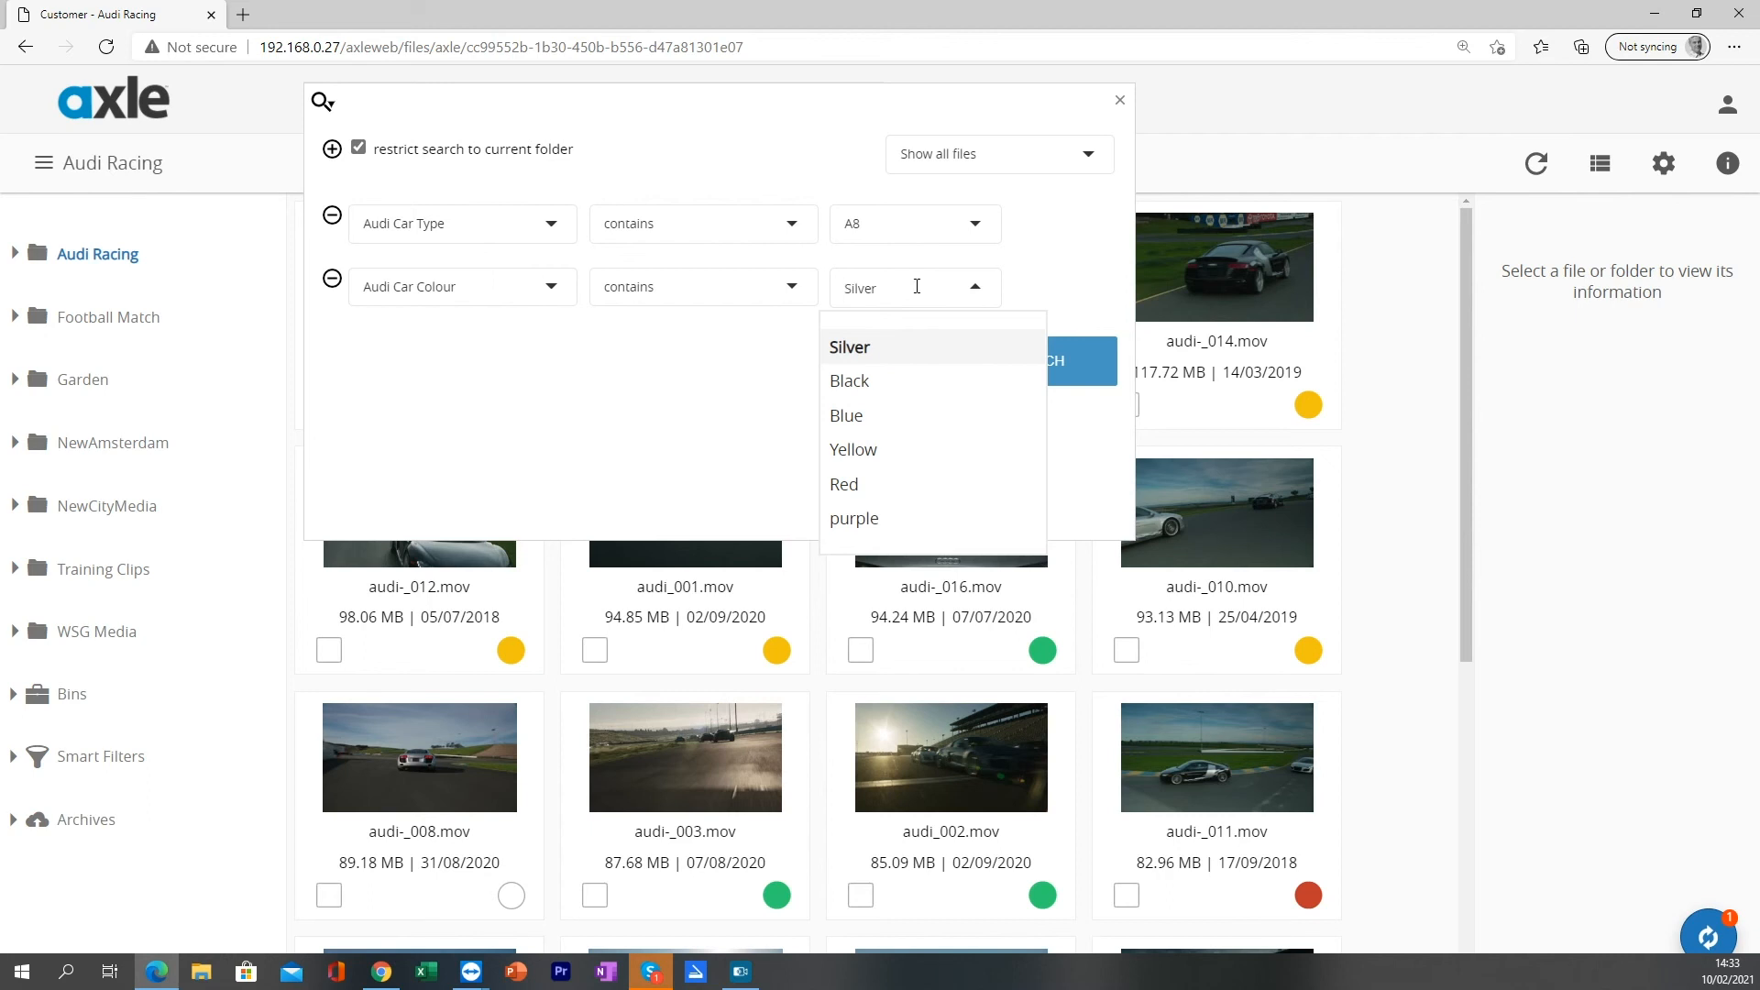
{"action": "left_click", "coordinate": [915, 286]}
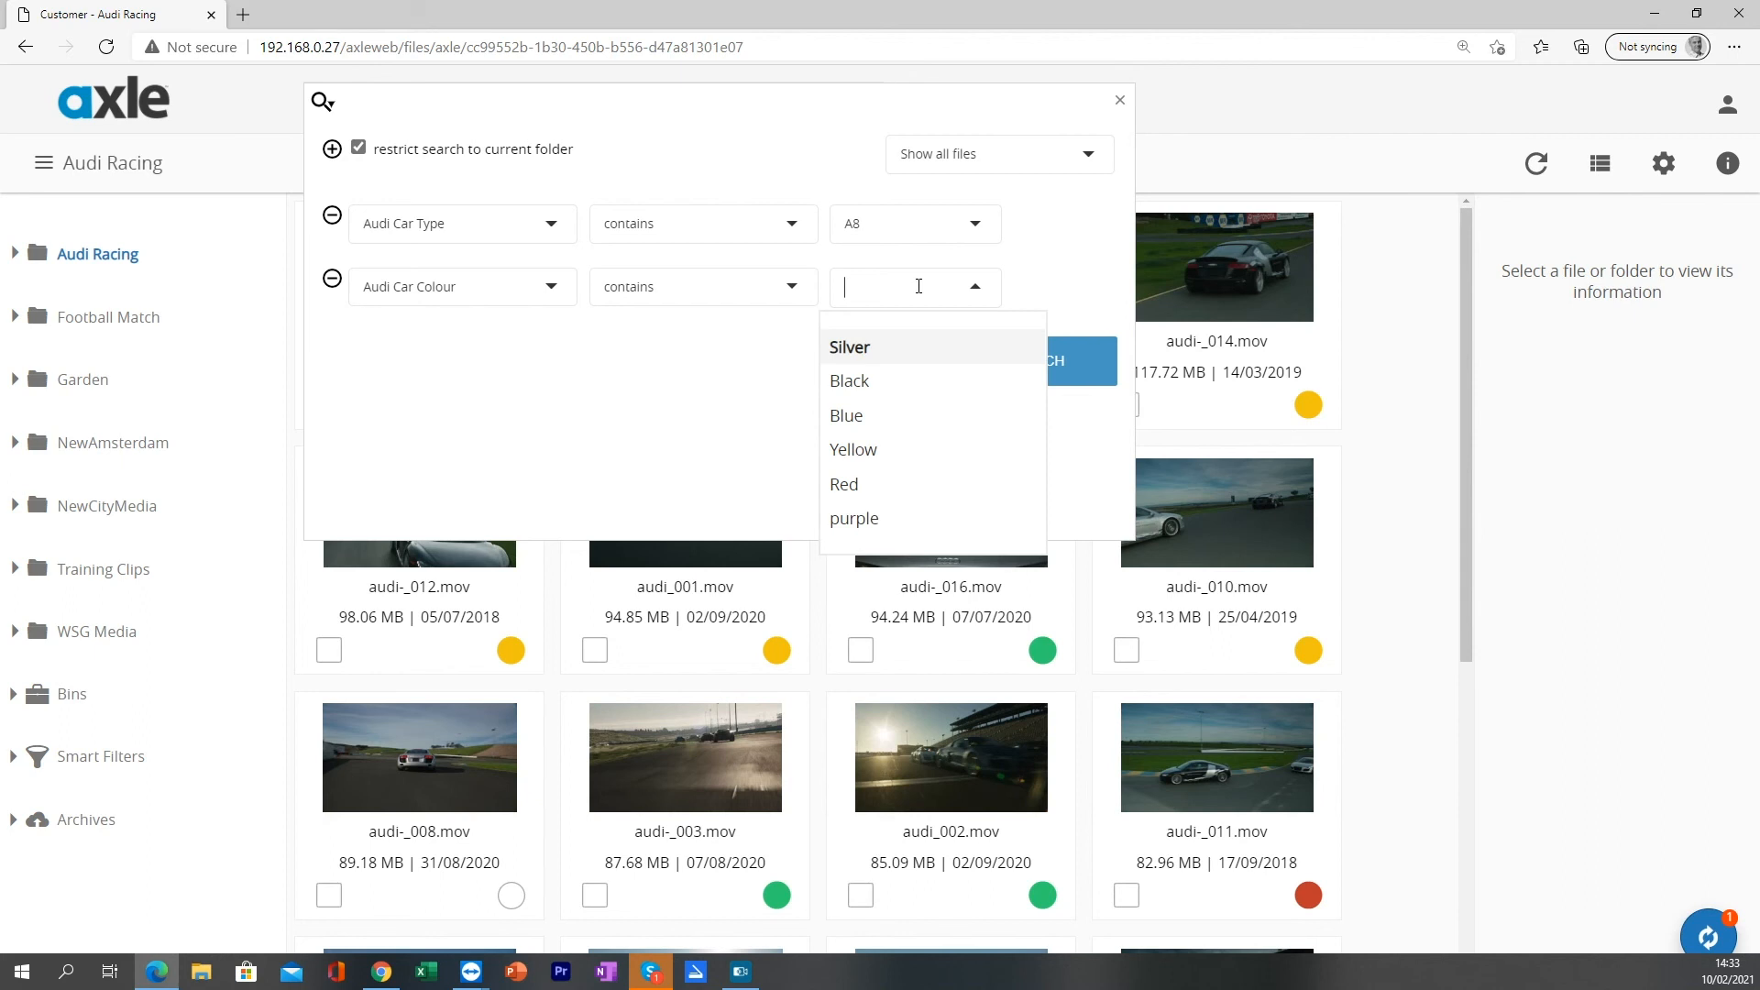
{"action": "type", "text": "s"}
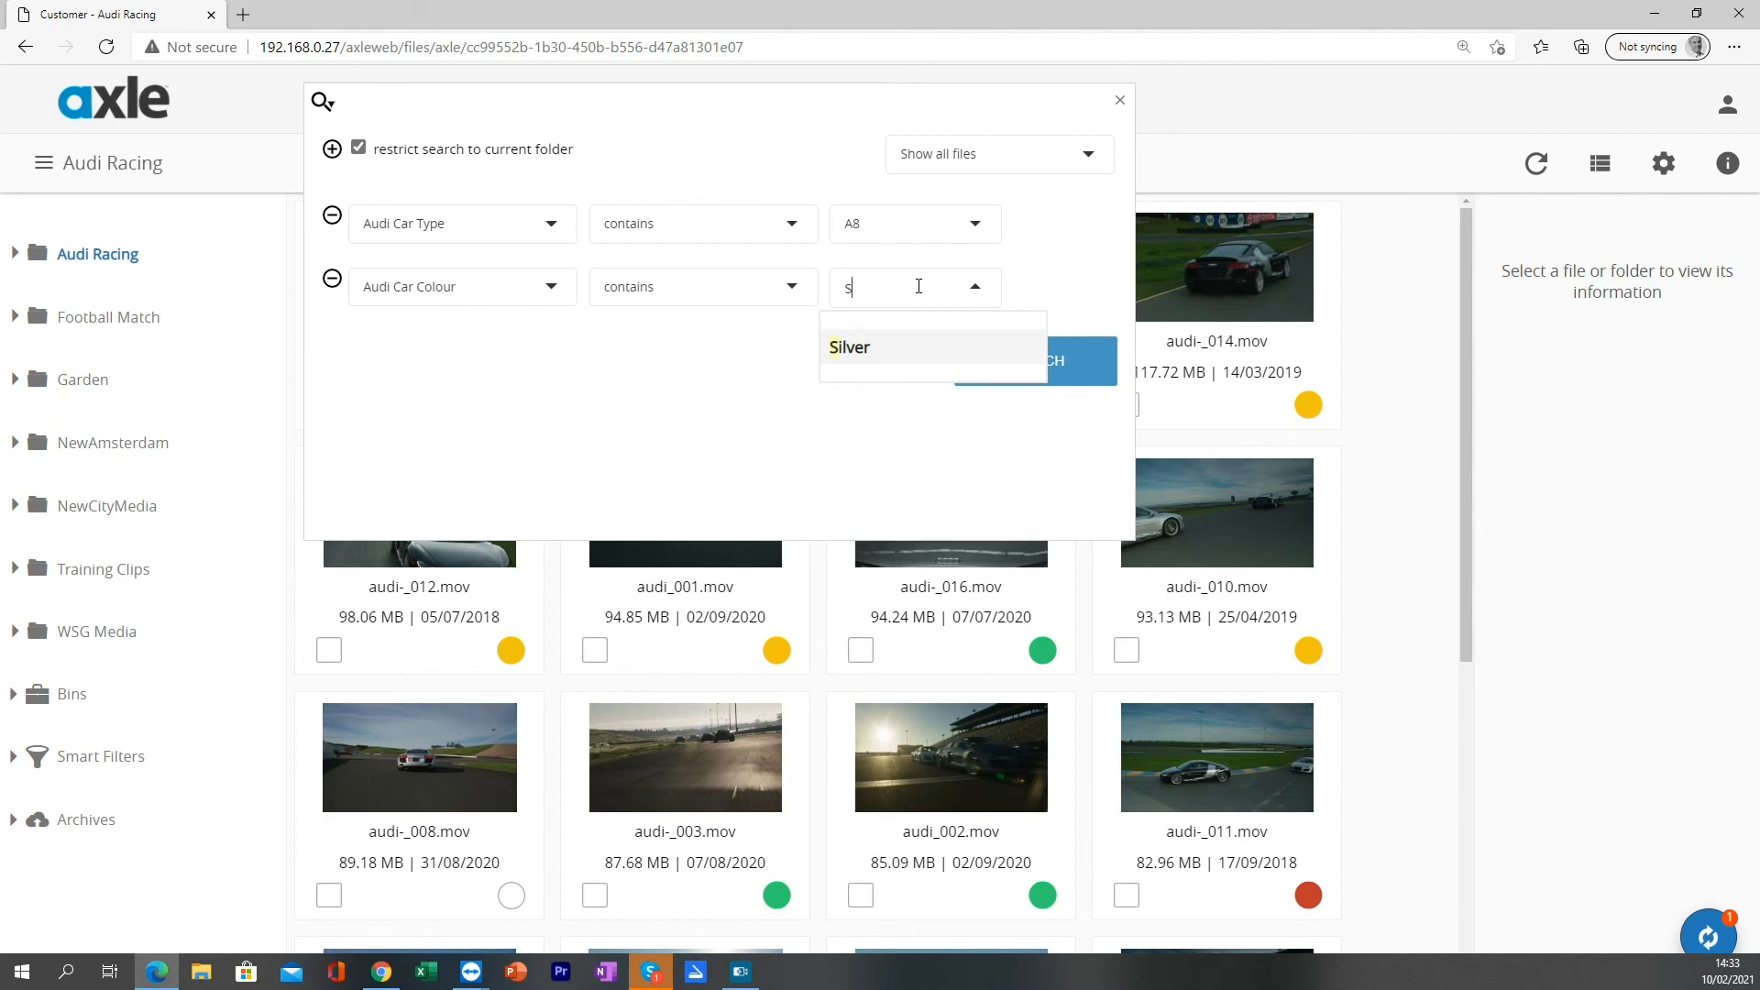
{"action": "type", "text": "ilver"}
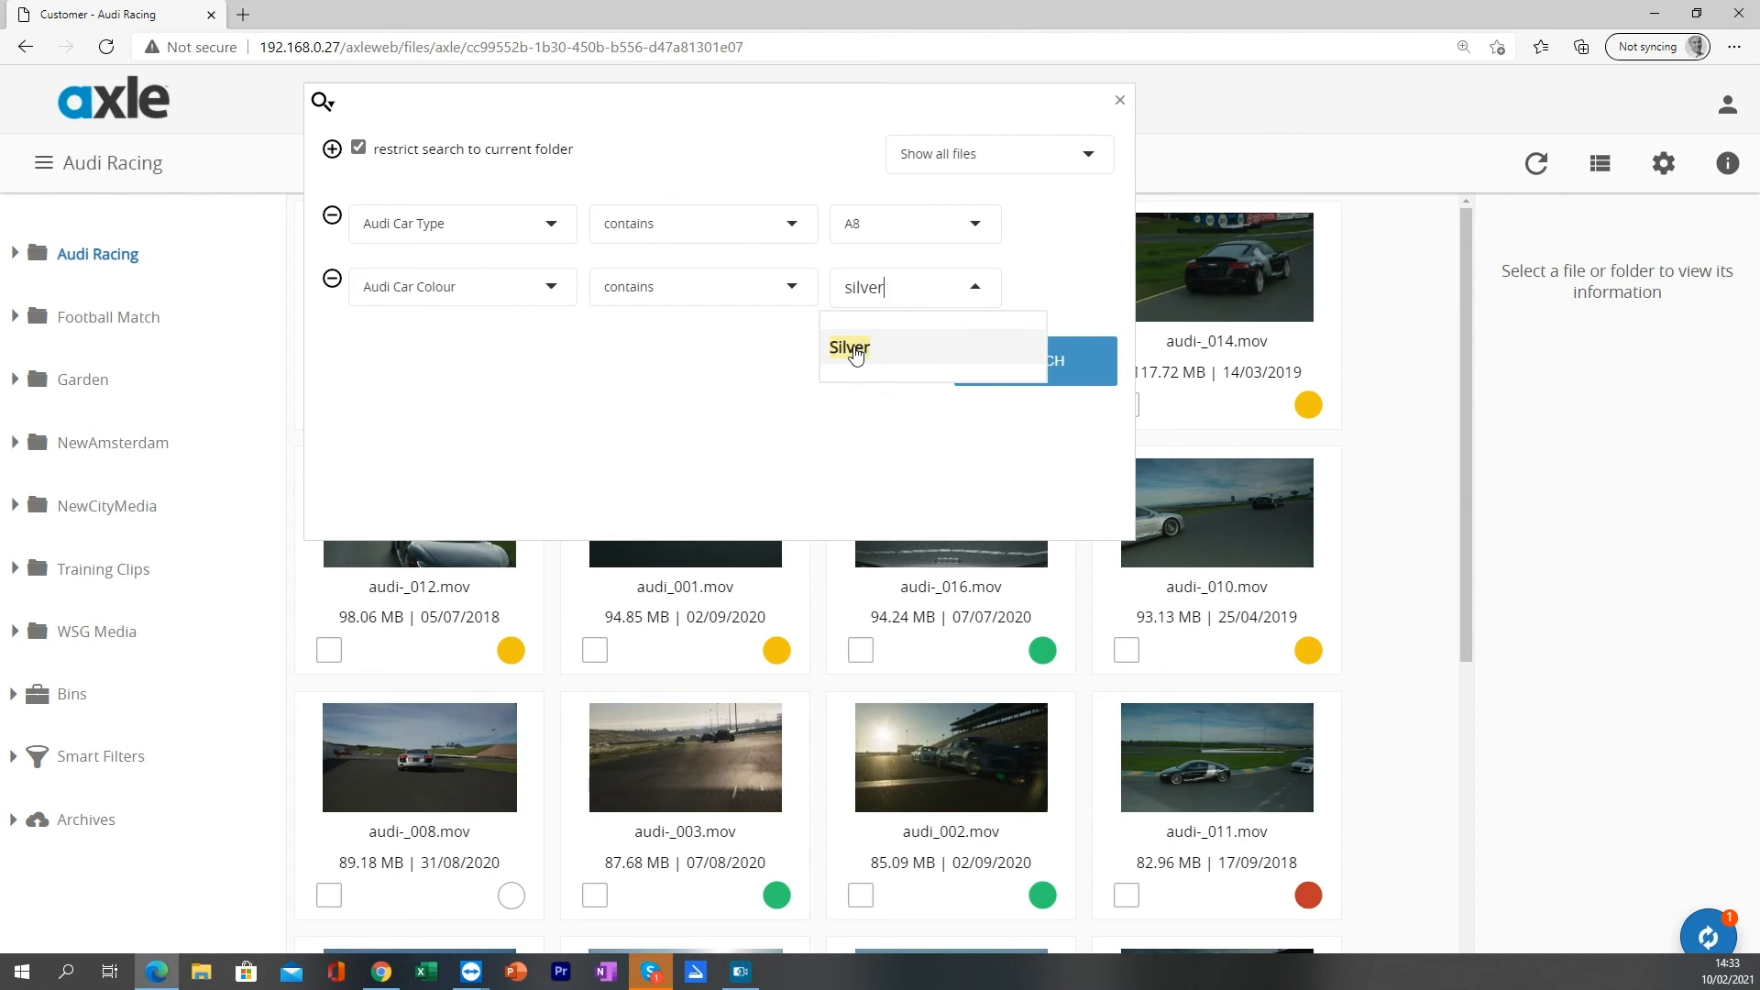
{"action": "mouse_move", "coordinate": [879, 354]}
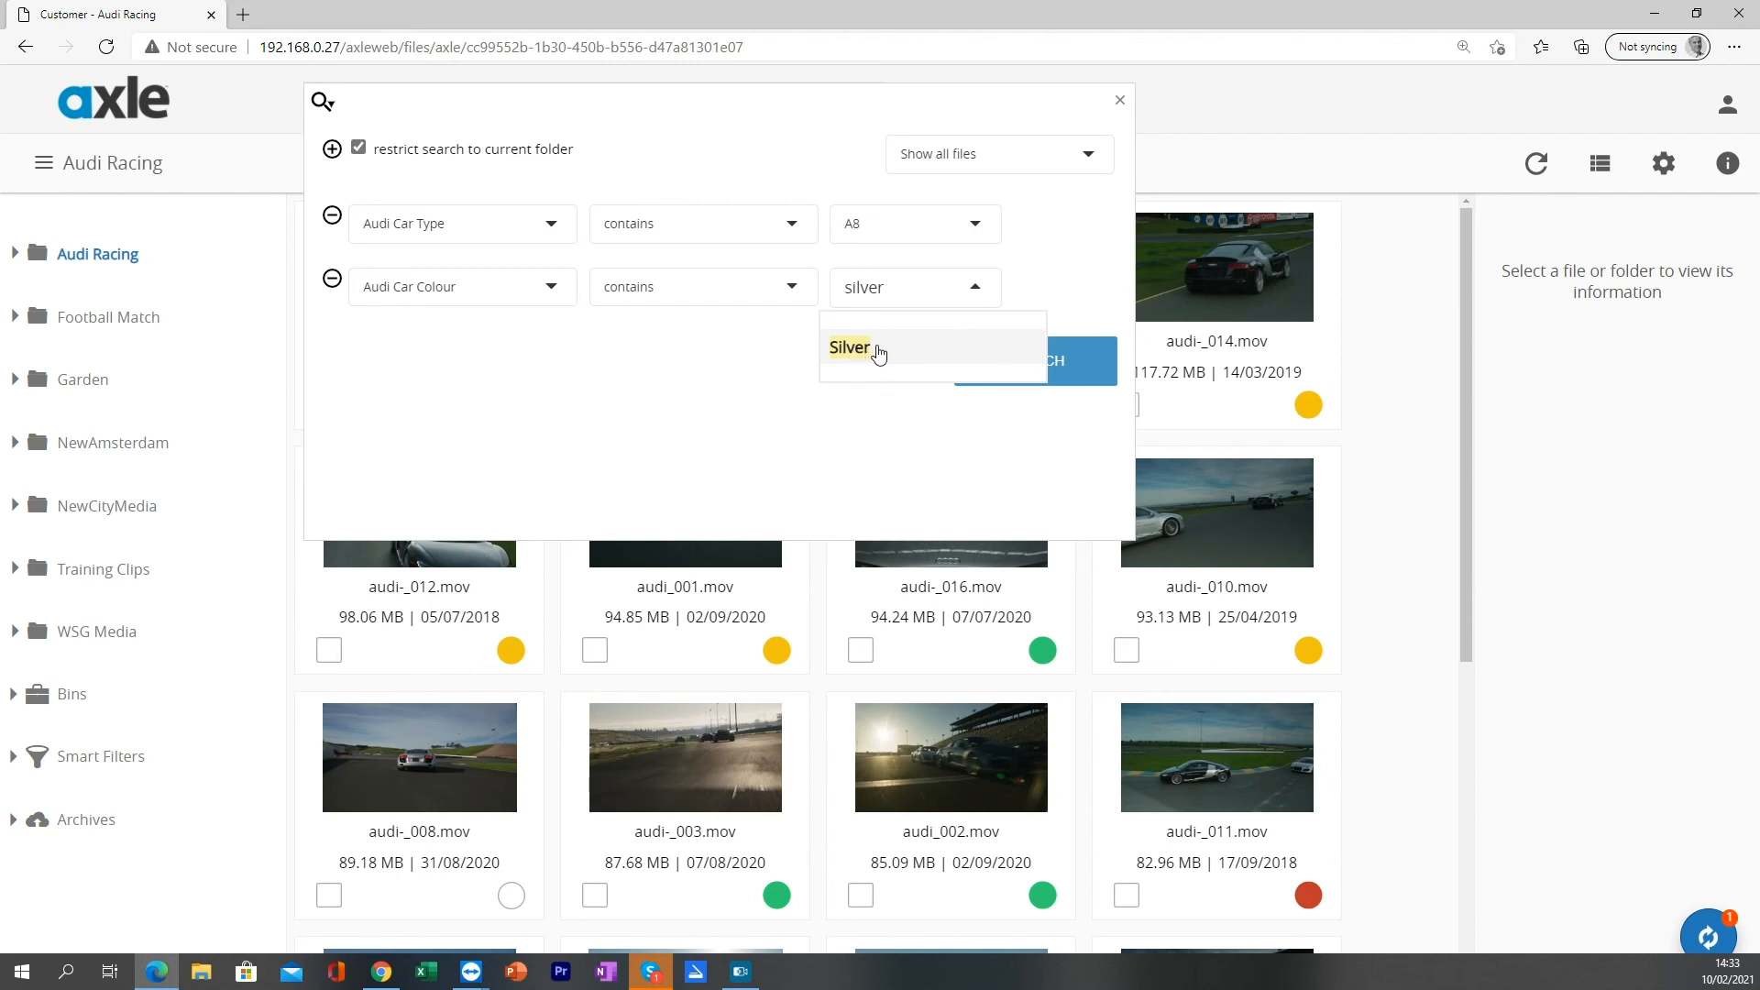
{"action": "left_click", "coordinate": [850, 347]}
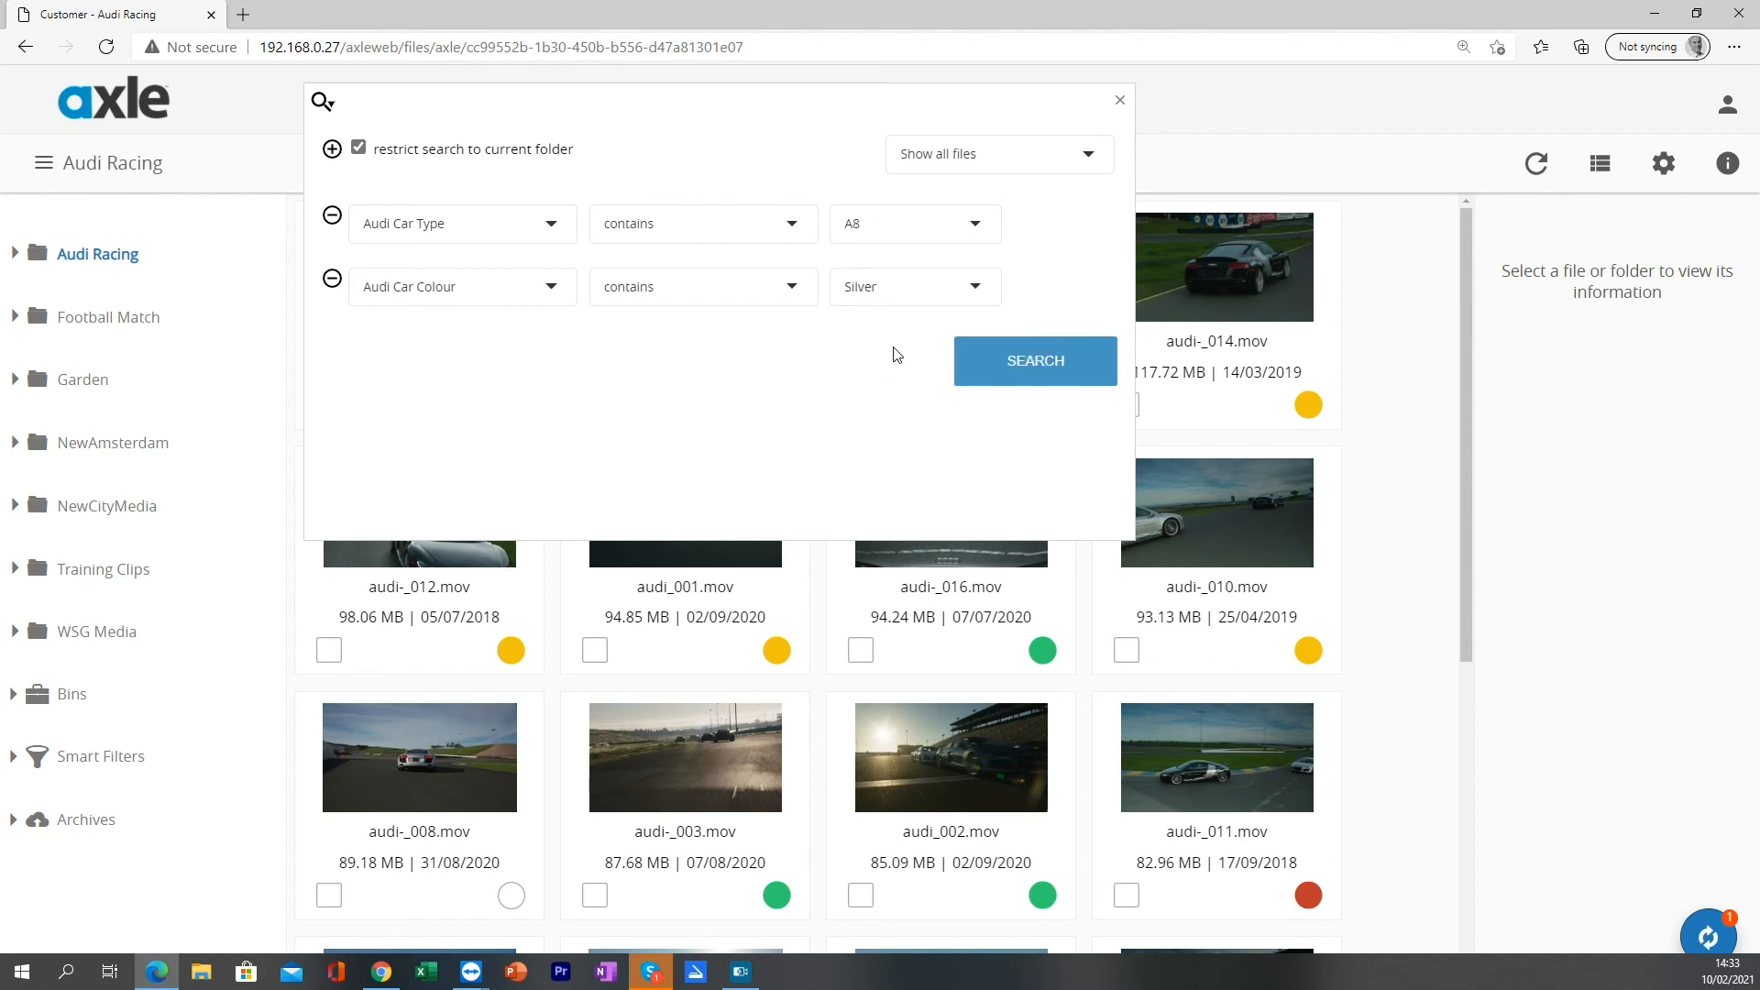
Step: Run the search to list the 5 matching files and open the file-type filter list
{"action": "left_click", "coordinate": [1035, 360]}
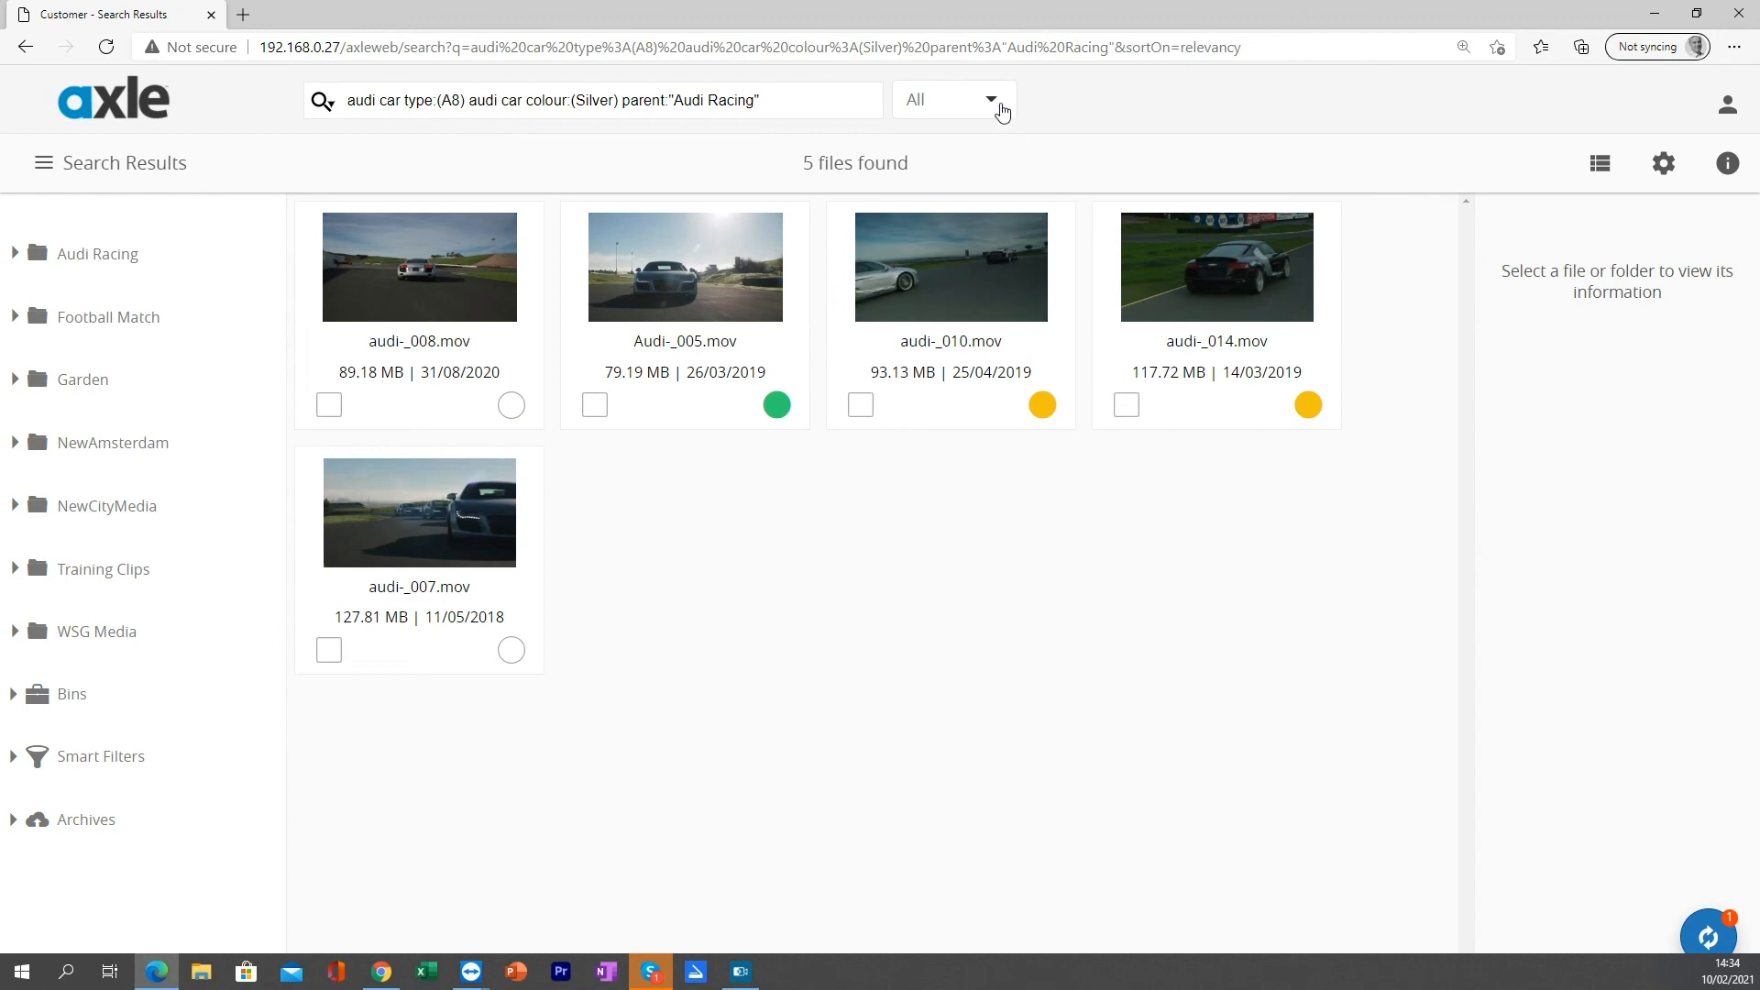
{"action": "left_click", "coordinate": [951, 99]}
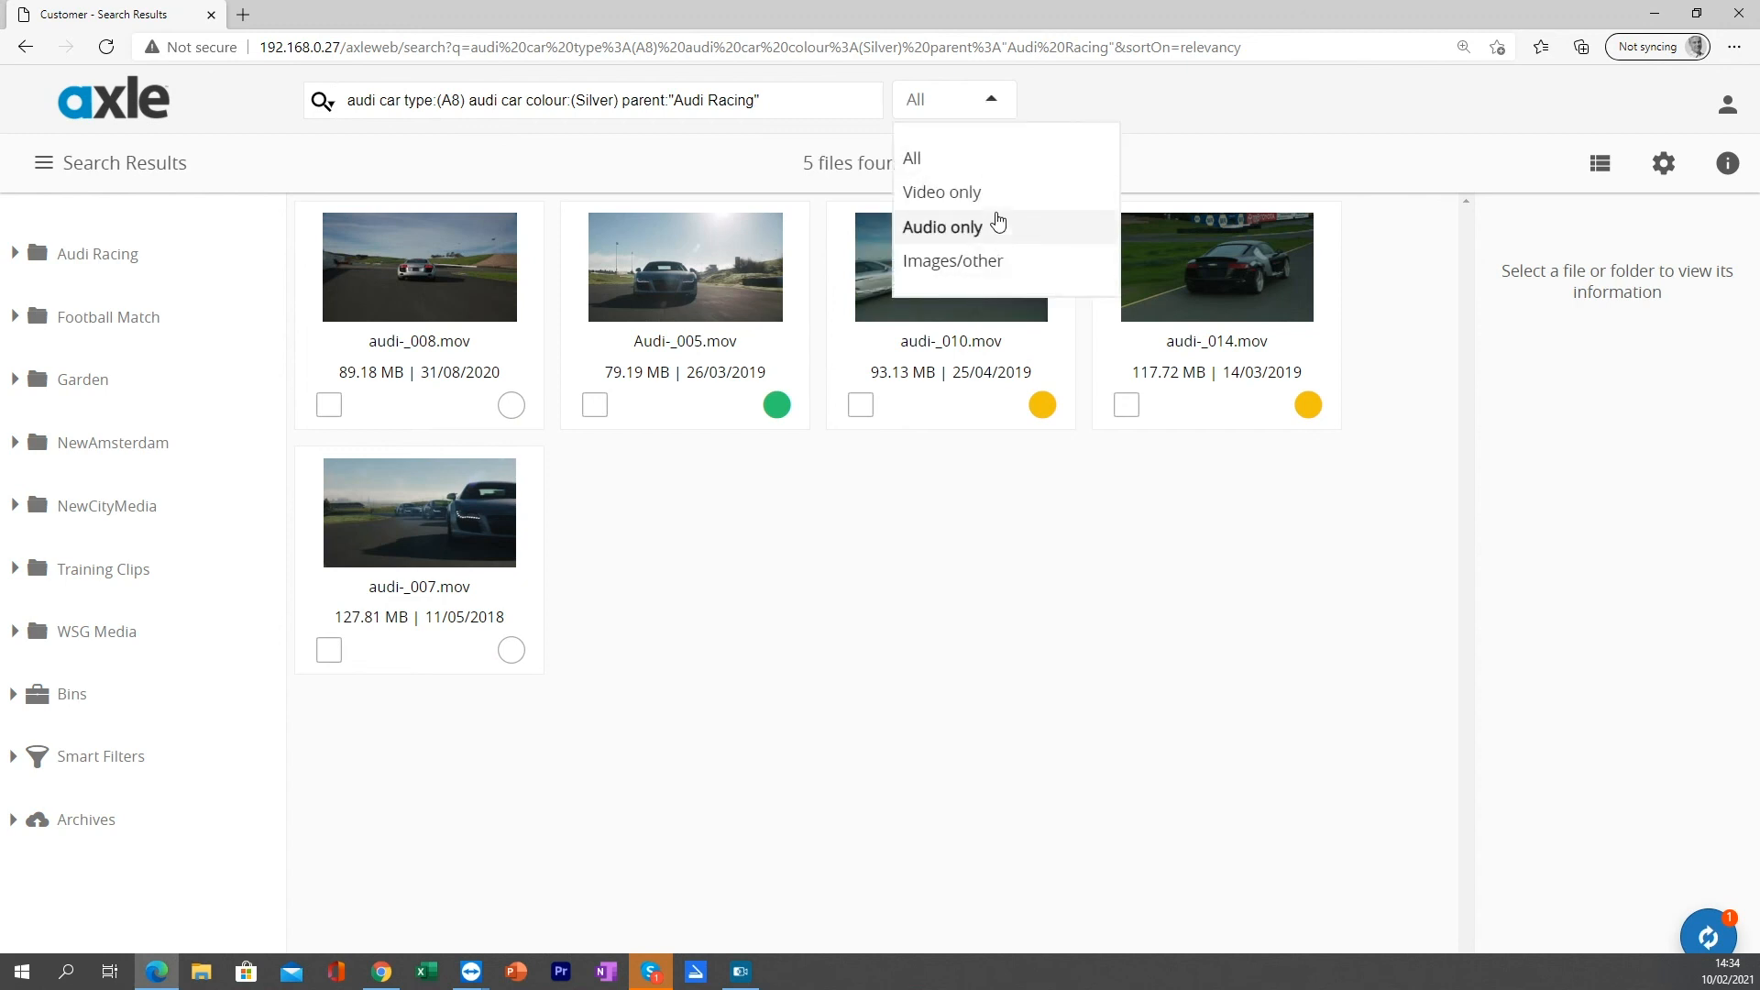
{"action": "mouse_move", "coordinate": [984, 242]}
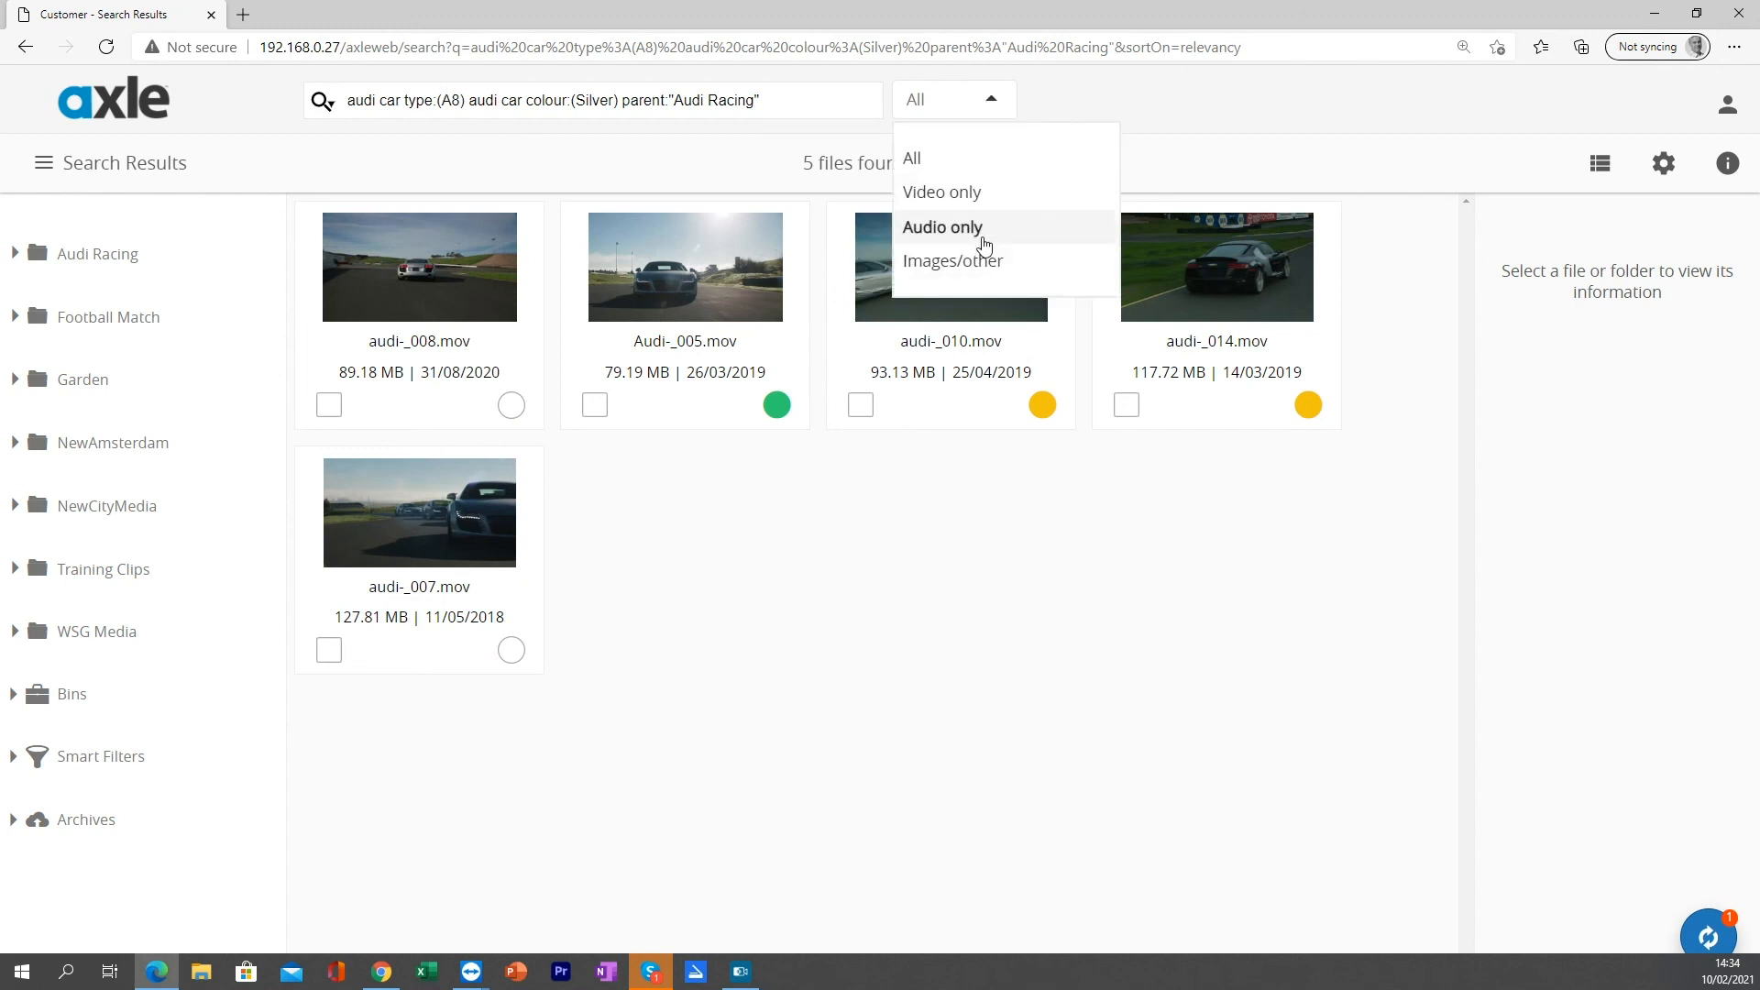
{"action": "mouse_move", "coordinate": [952, 260]}
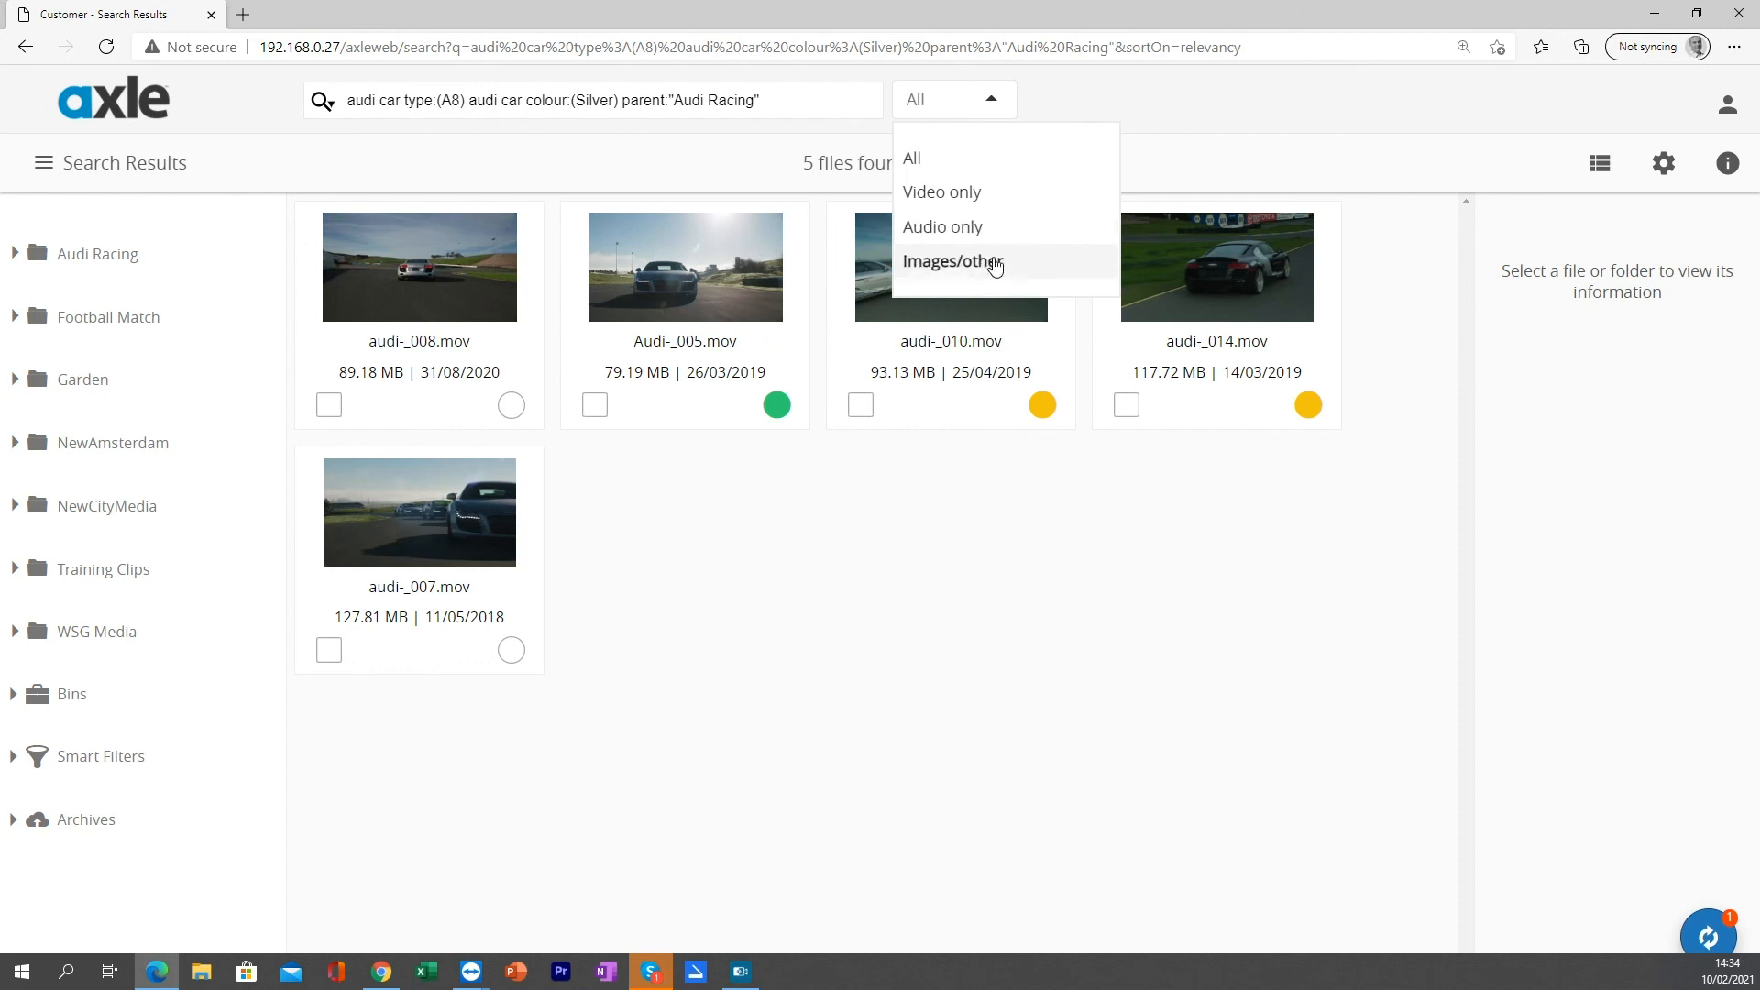